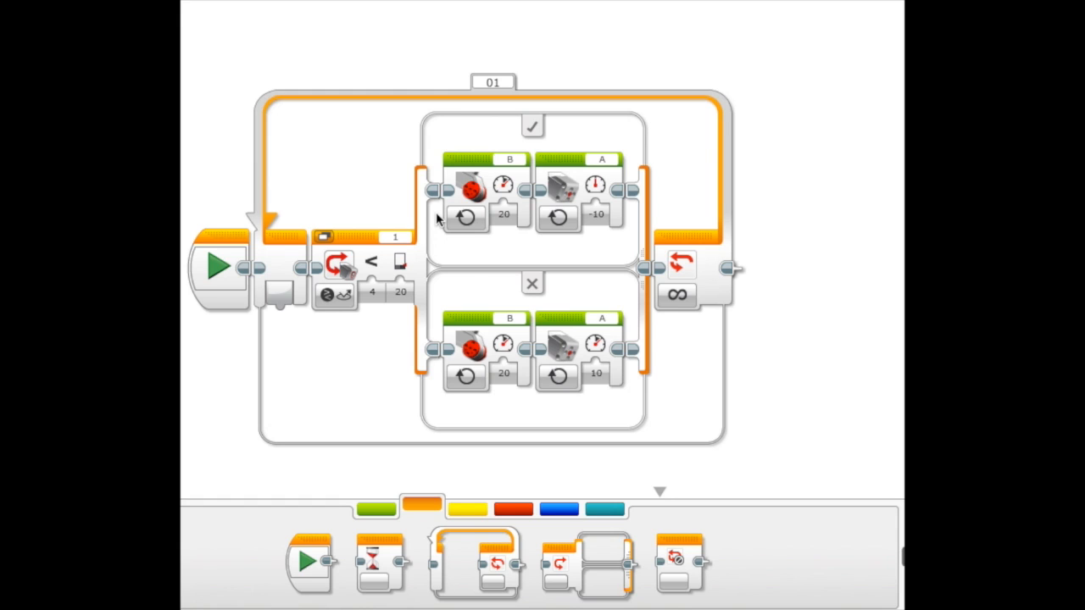
mouse_move(487, 134)
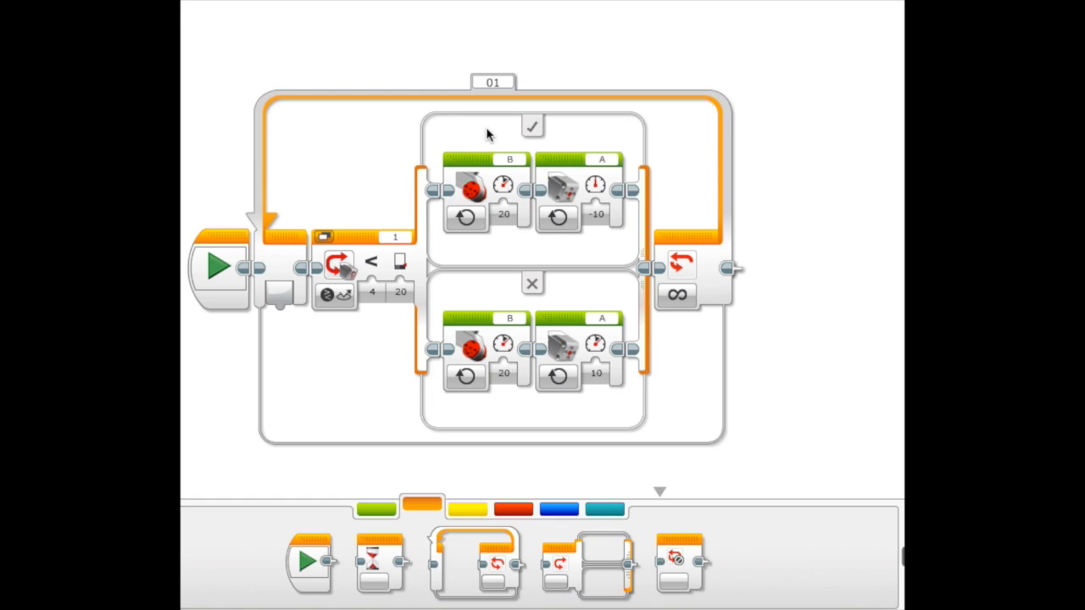
mouse_move(638, 274)
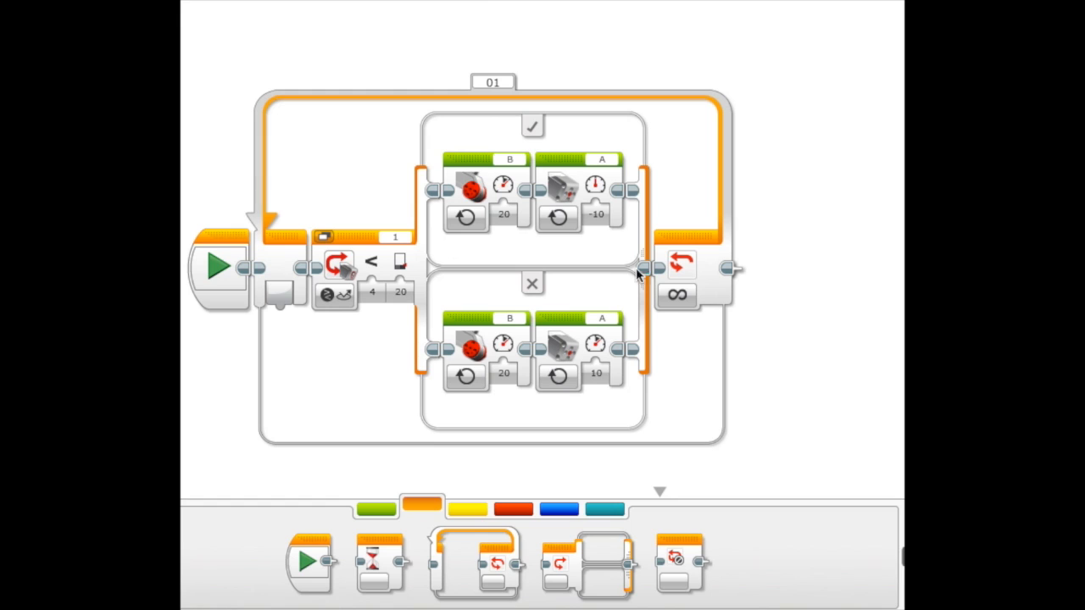
mouse_move(664, 351)
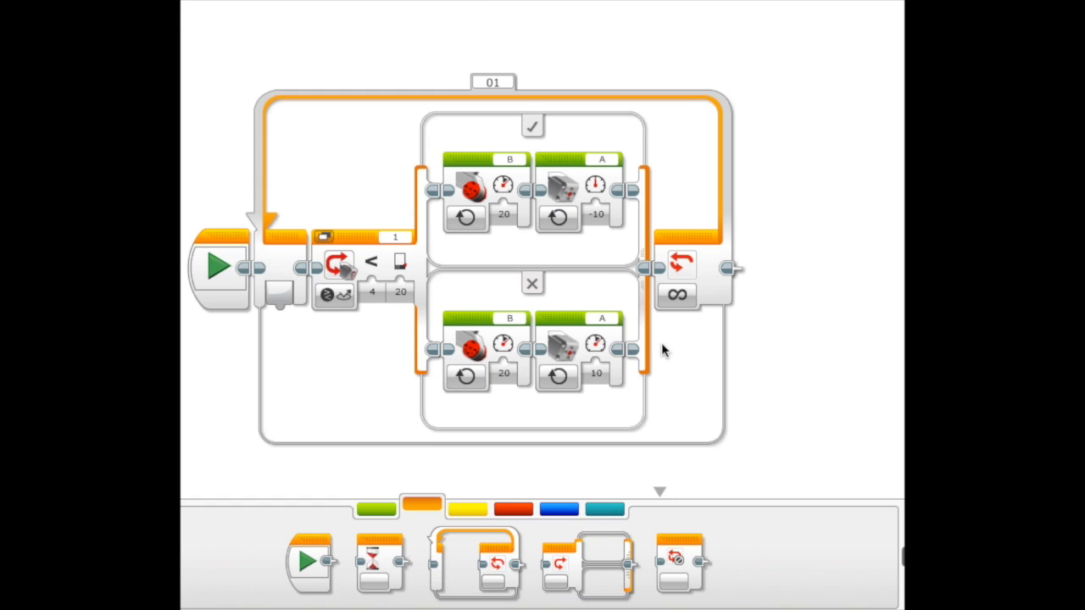
mouse_move(740, 415)
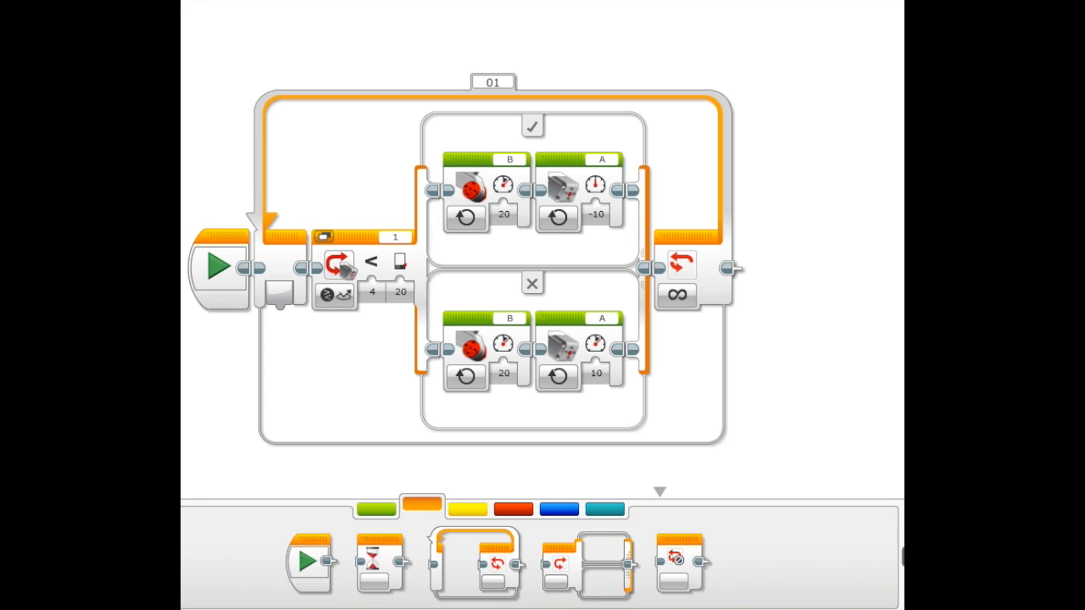
mouse_move(691, 411)
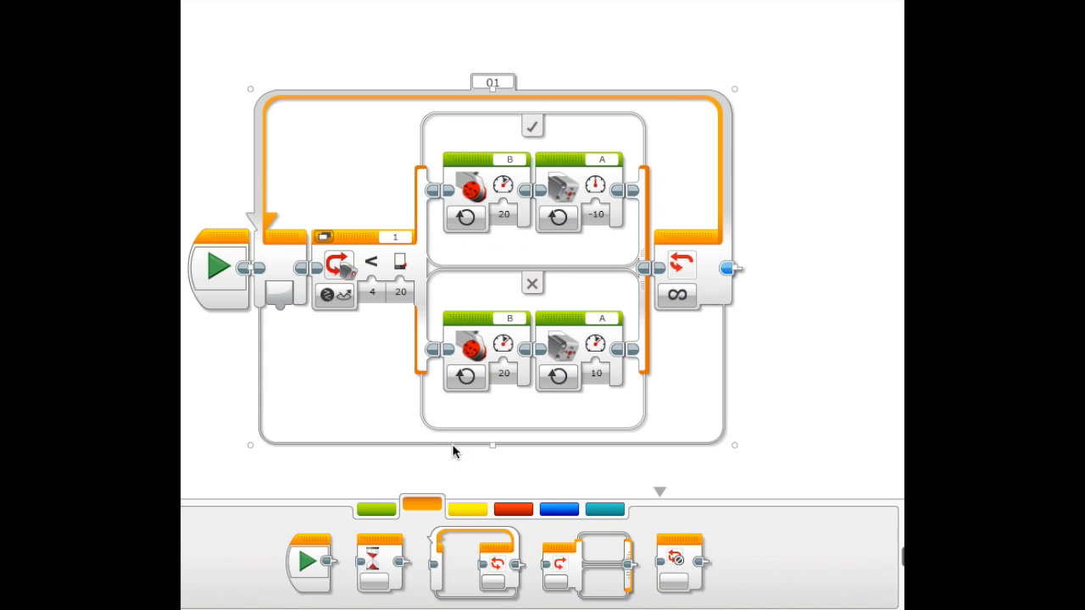
mouse_move(307, 261)
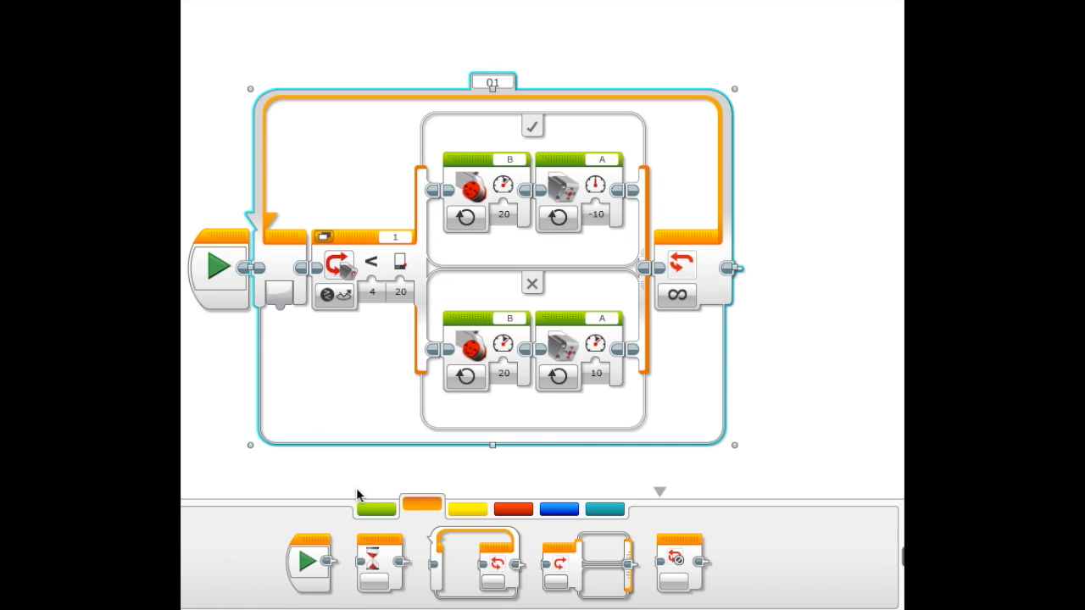
mouse_move(421, 506)
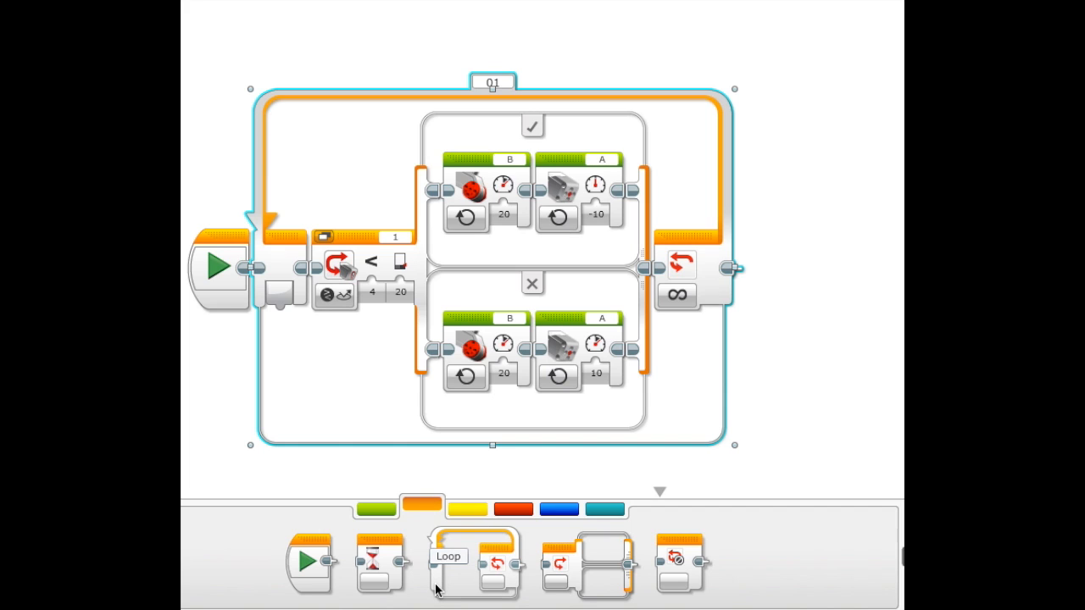
mouse_move(360, 241)
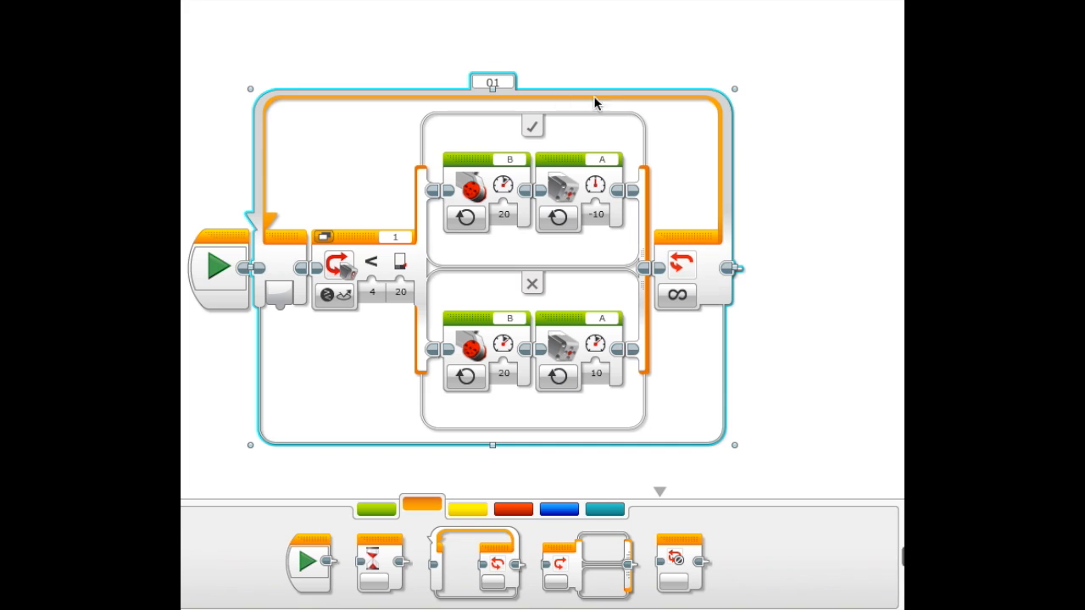
mouse_move(676, 296)
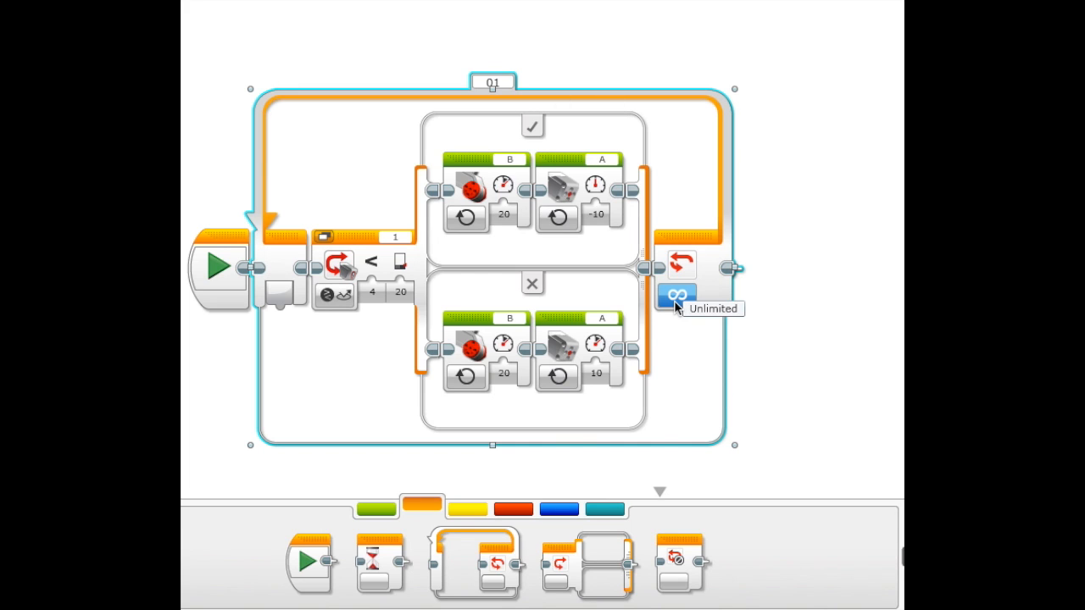
Keep the loop repeating unlimited and the switch measuring Reflected Light Intensity
left_click(678, 295)
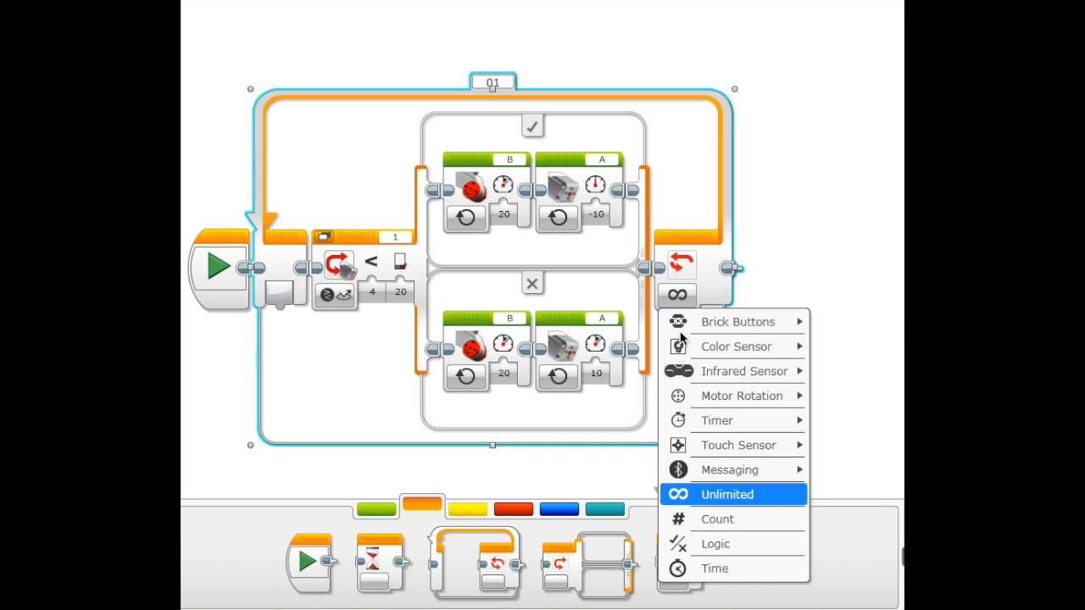
left_click(726, 494)
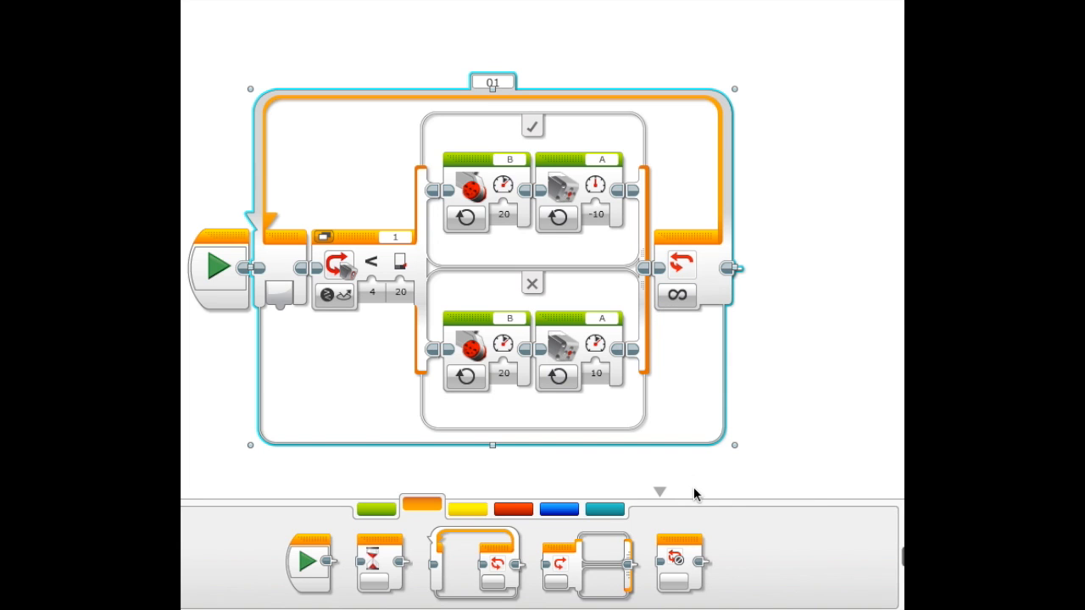
mouse_move(678, 336)
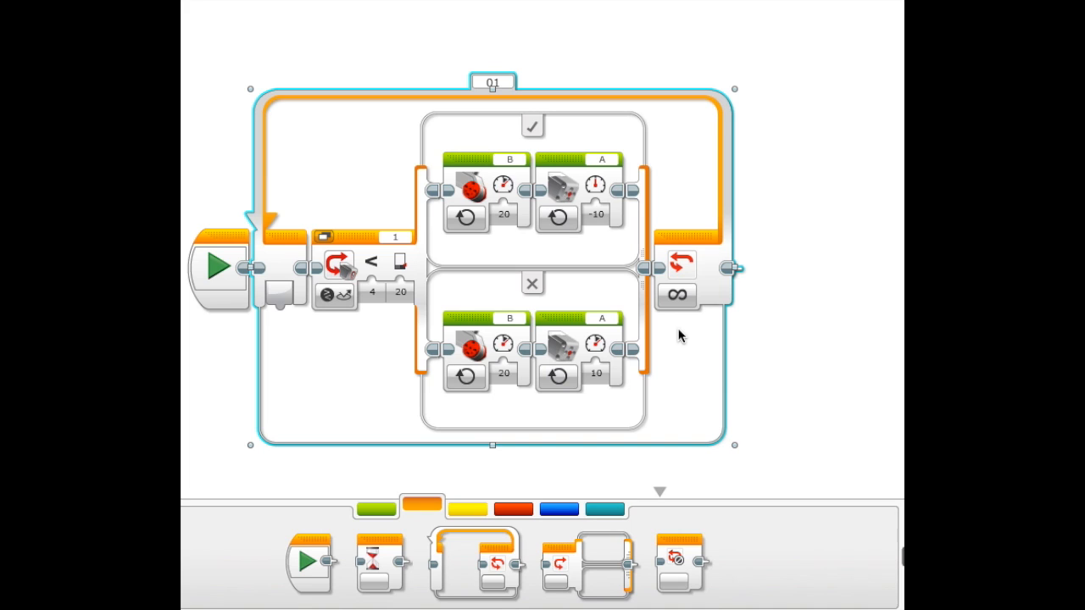
mouse_move(464, 247)
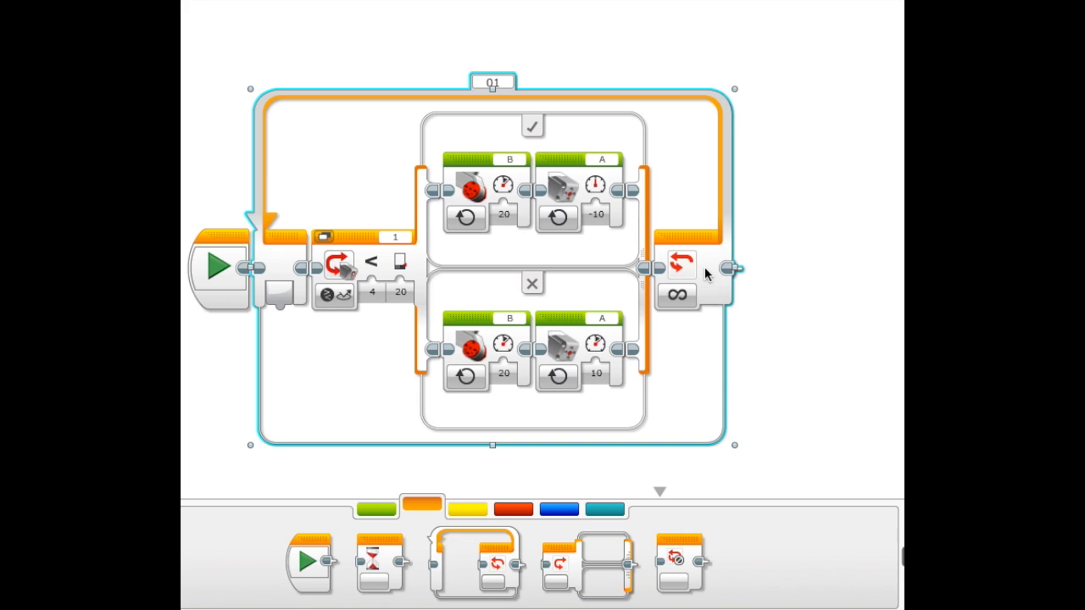
mouse_move(600, 172)
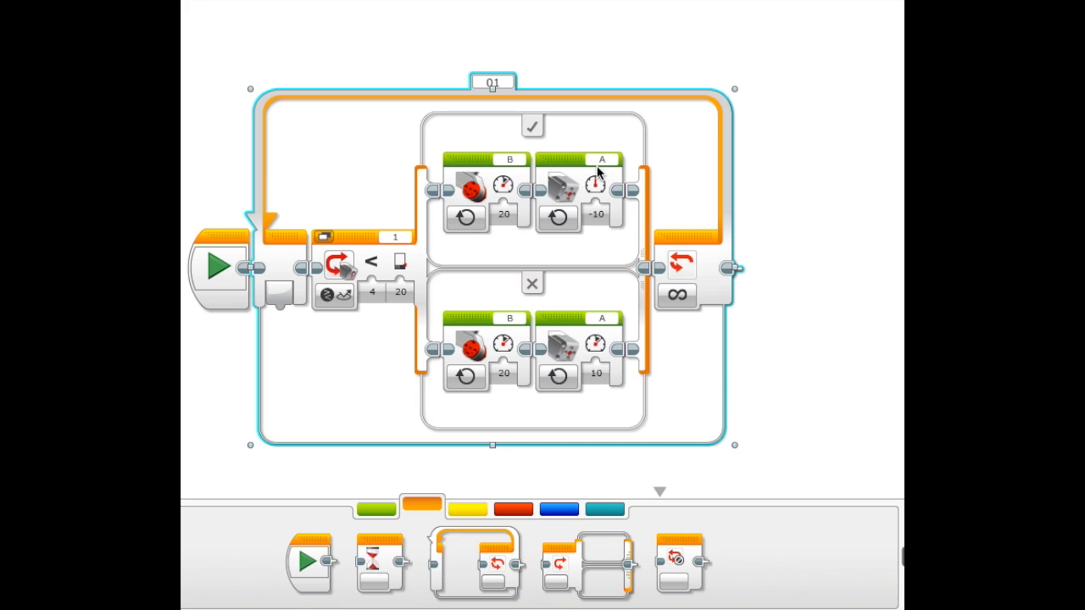
mouse_move(385, 219)
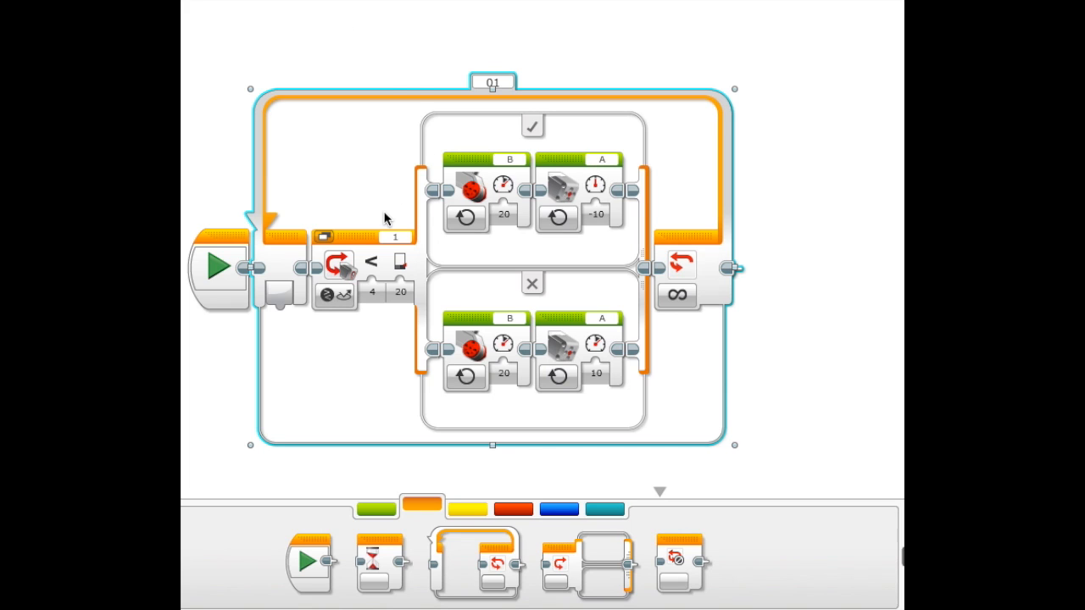
mouse_move(354, 253)
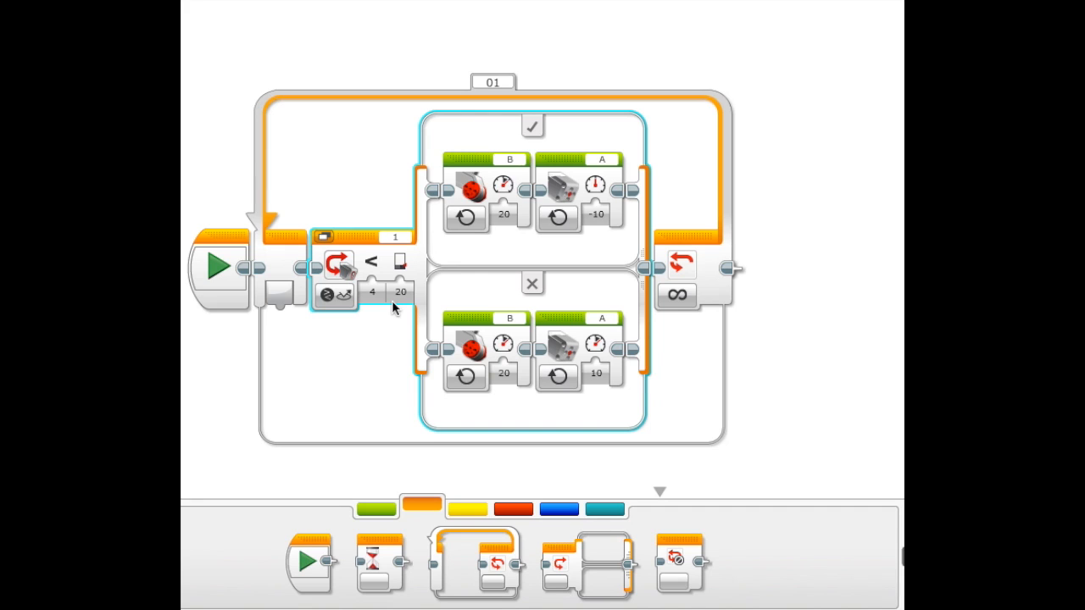
left_click(400, 291)
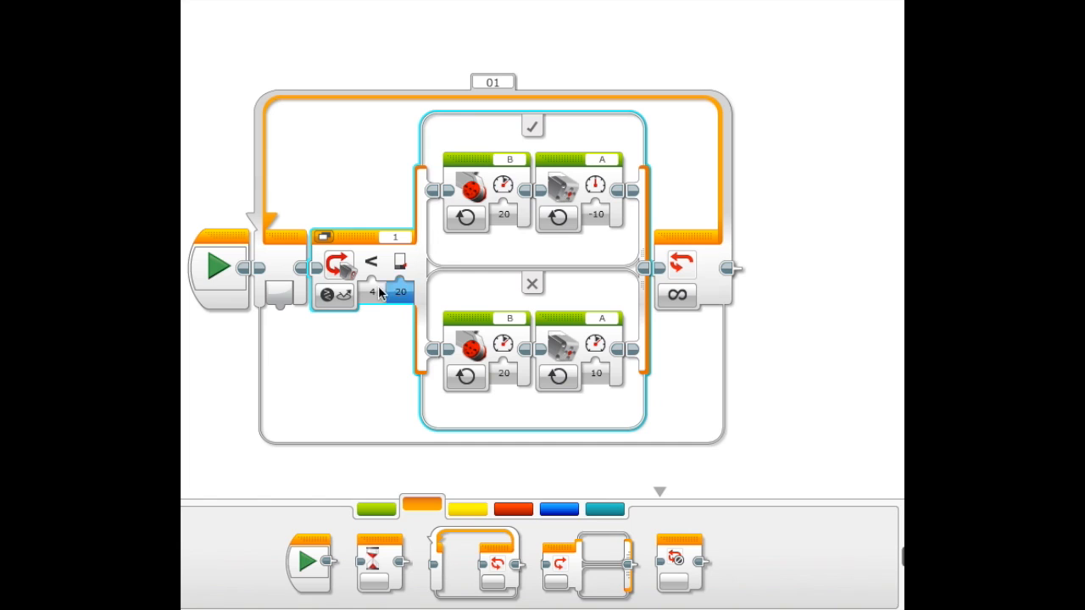
left_click(331, 294)
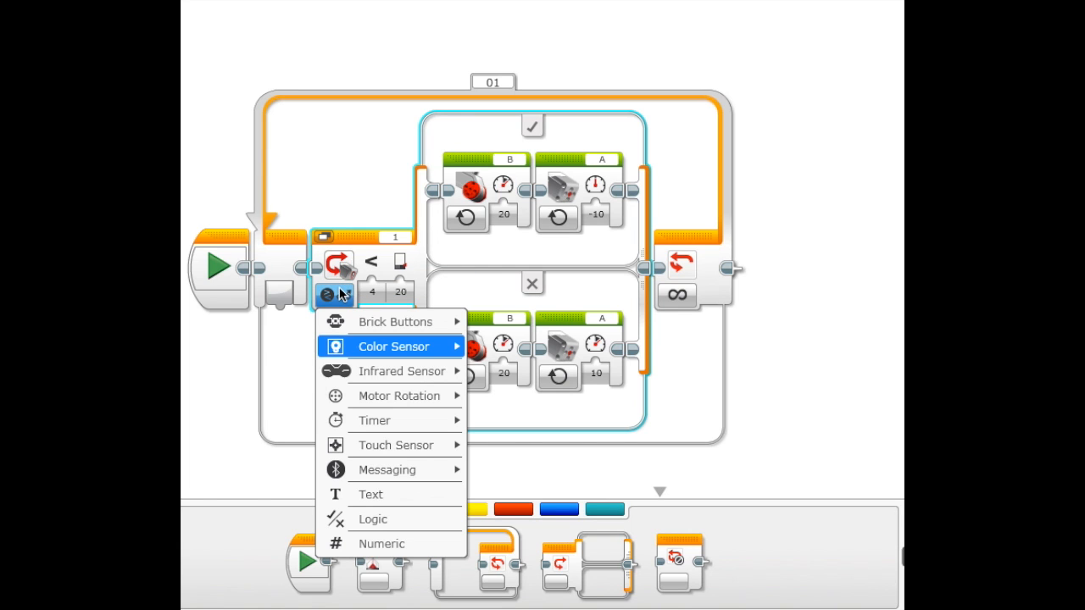
mouse_move(393, 346)
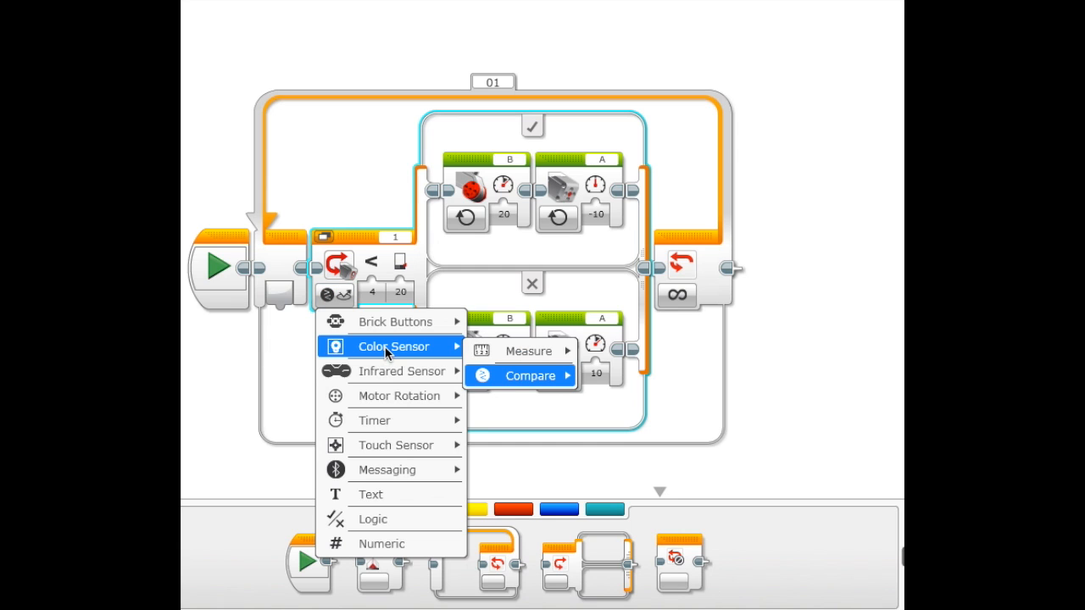
mouse_move(530, 375)
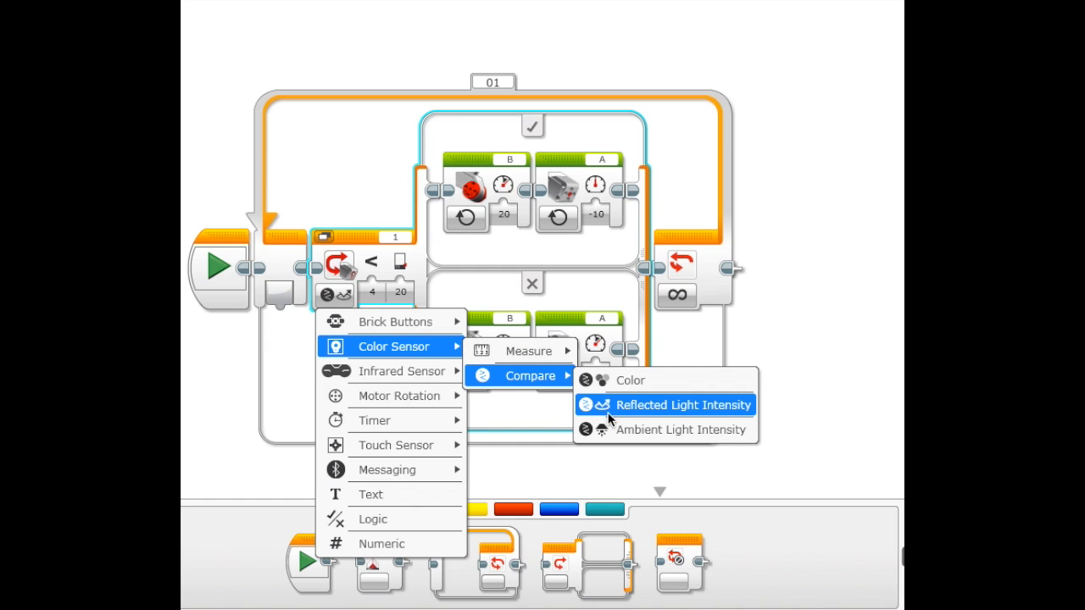
mouse_move(712, 409)
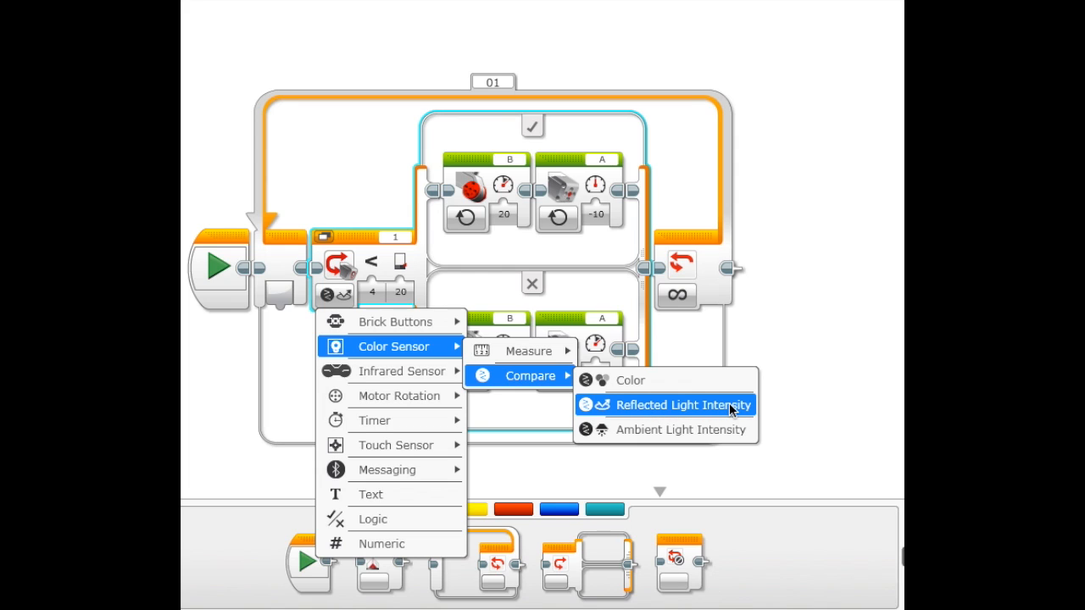
left_click(682, 404)
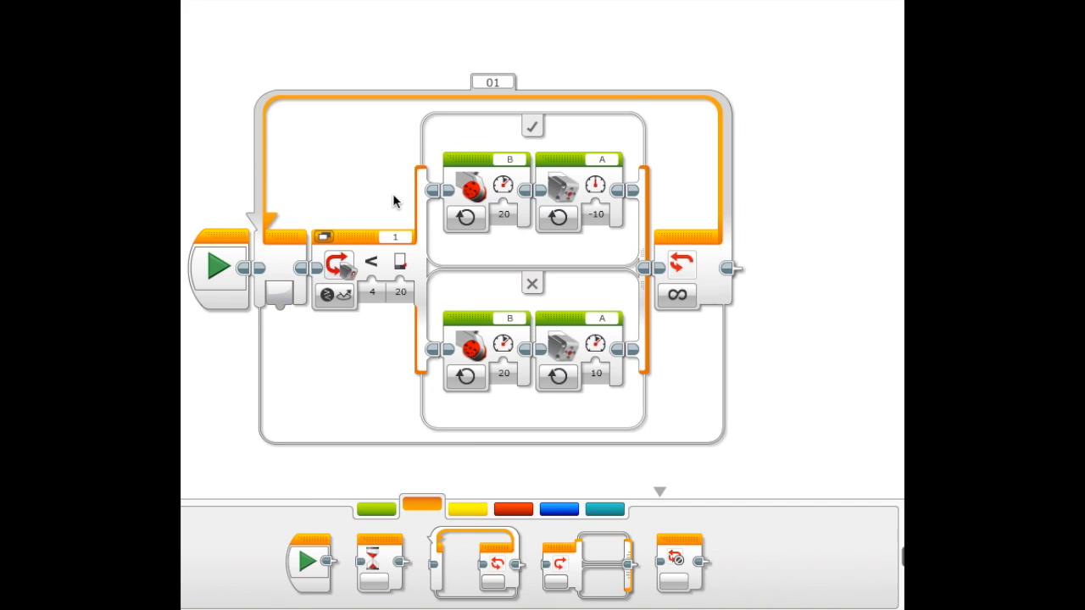
Keep the switch comparison at less than 20
left_click(372, 292)
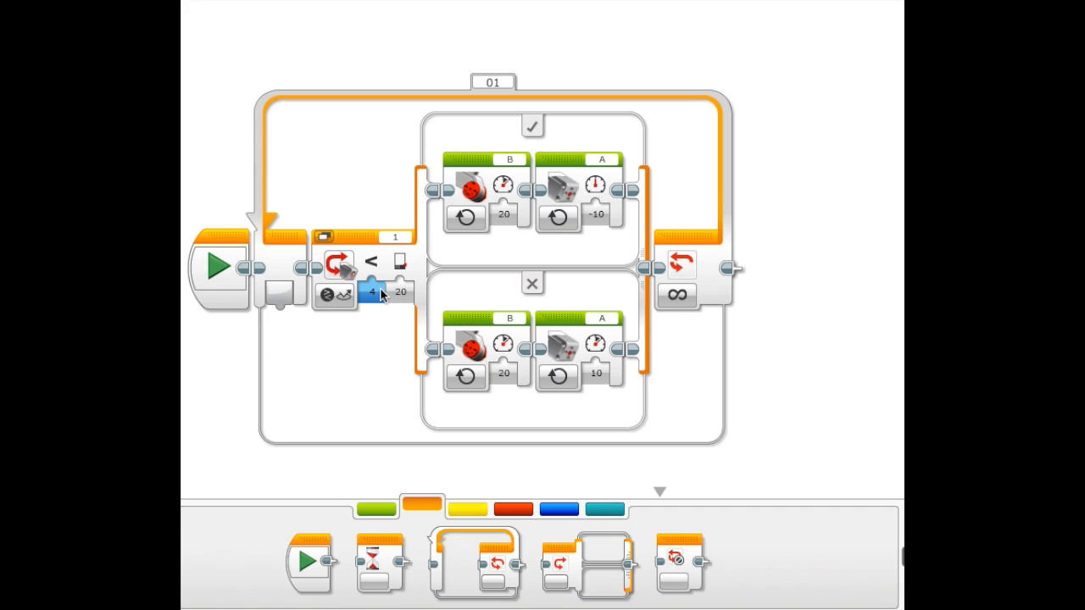
left_click(373, 292)
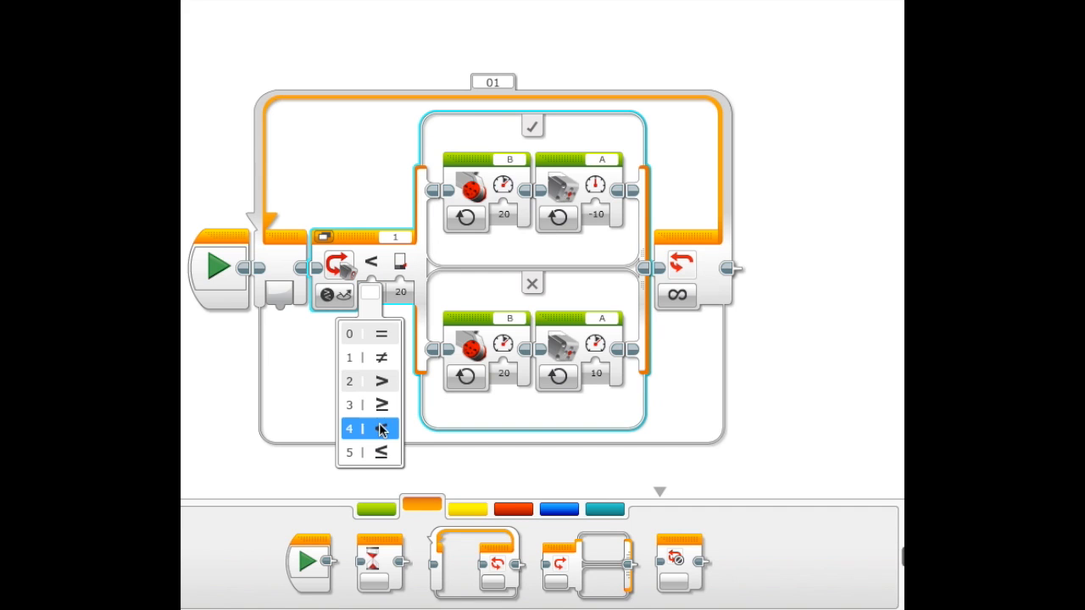
left_click(380, 428)
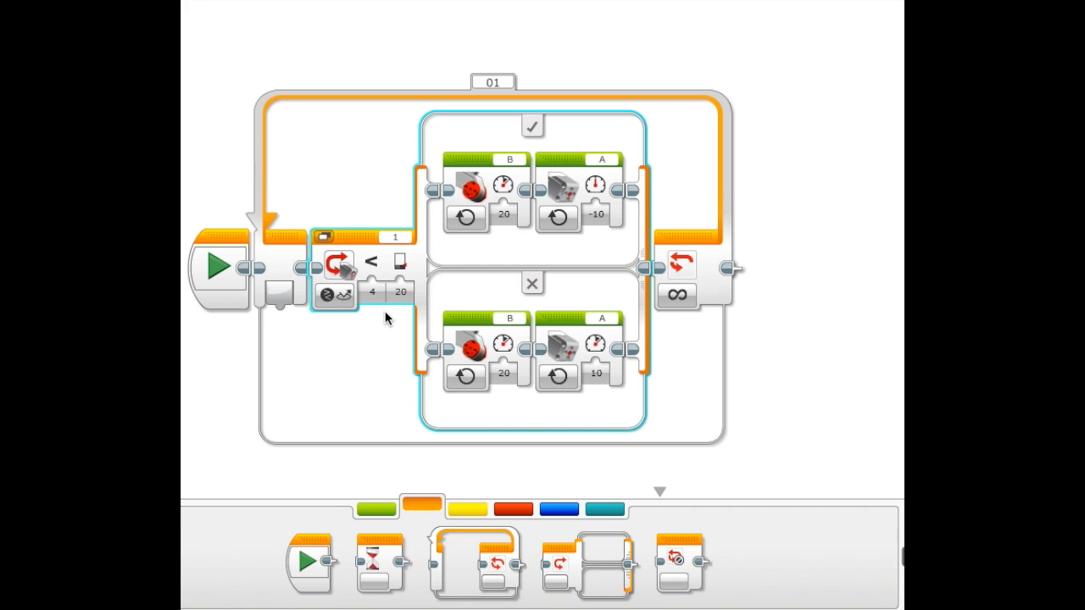
left_click(400, 292)
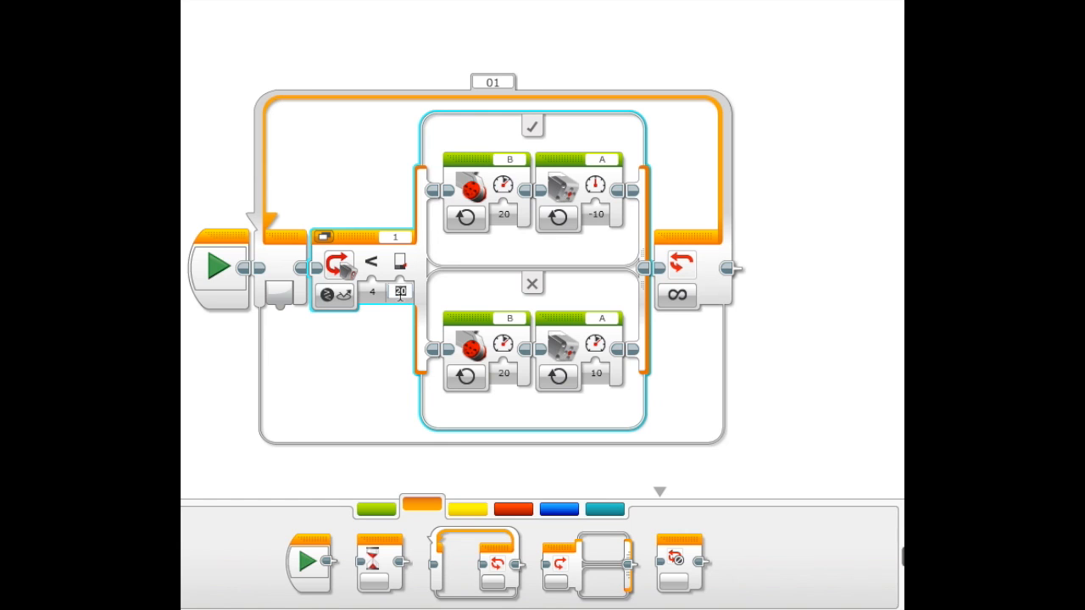
mouse_move(326, 294)
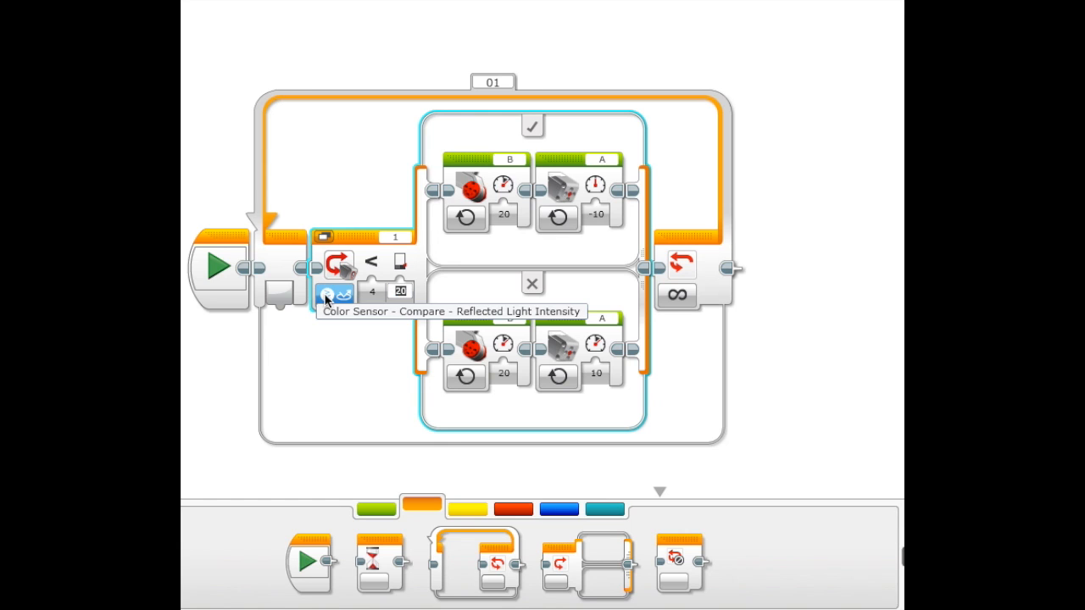
mouse_move(359, 323)
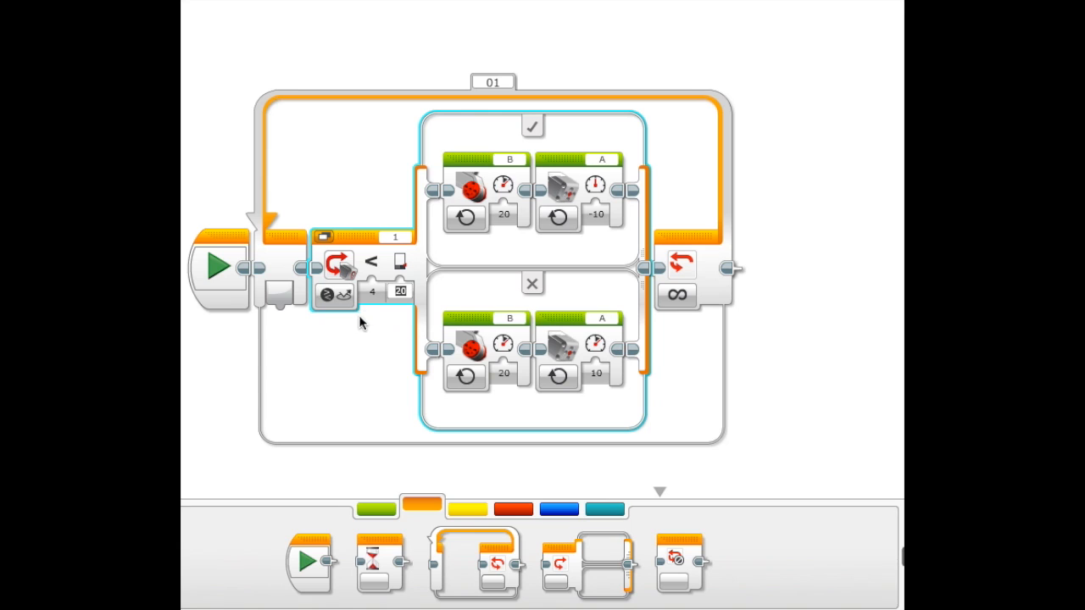
left_click(399, 291)
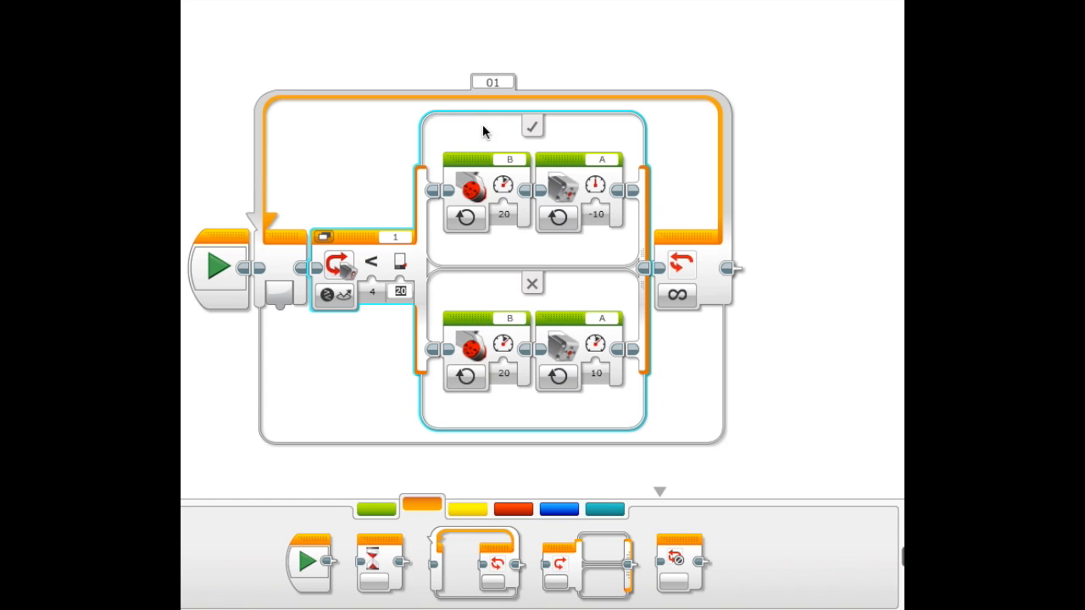
mouse_move(466, 188)
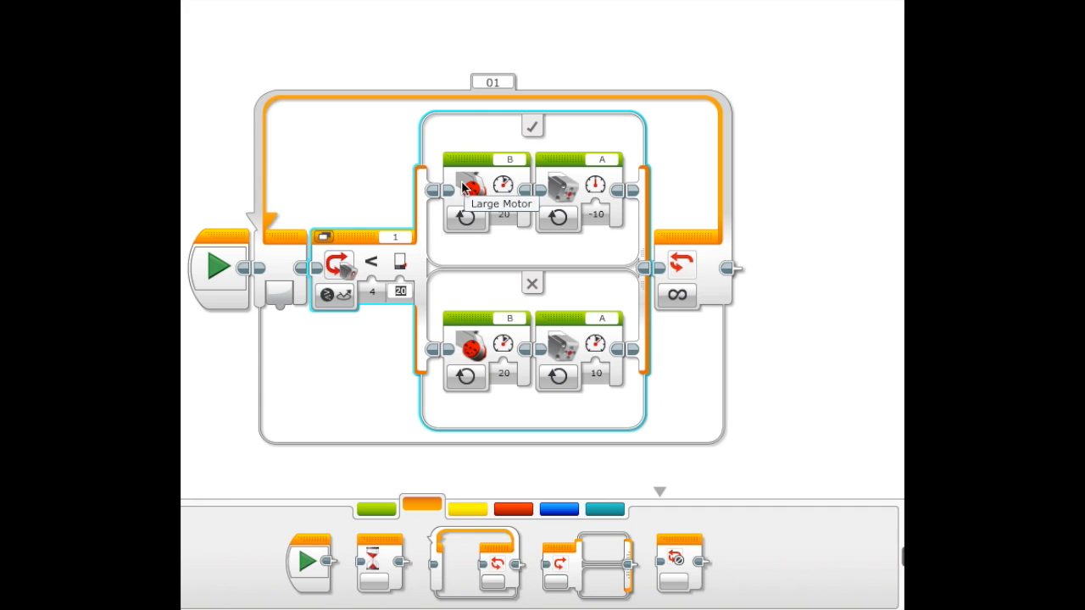
mouse_move(593, 195)
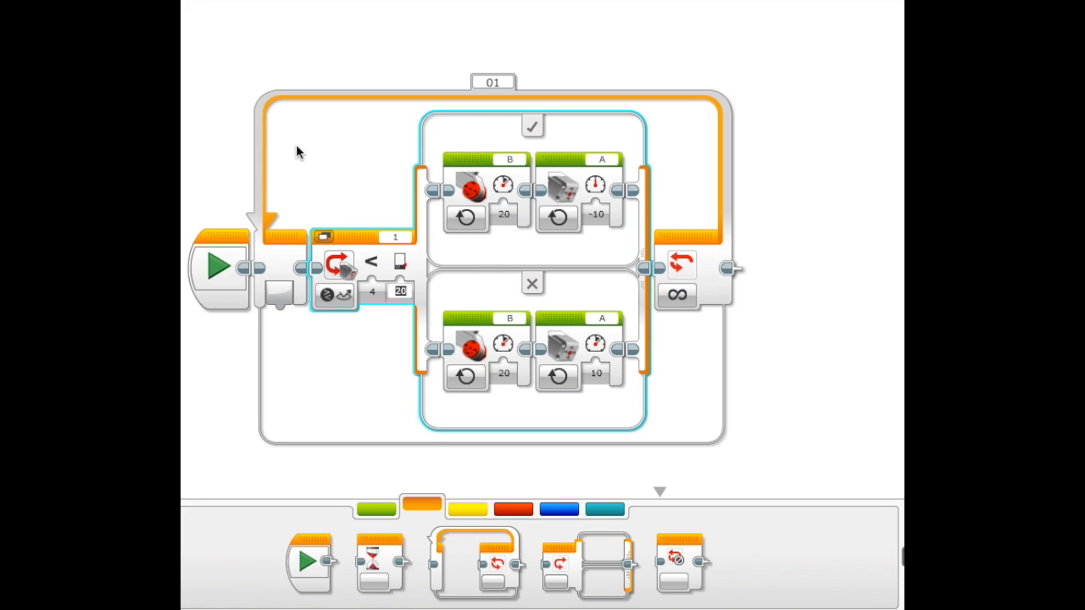
mouse_move(320, 201)
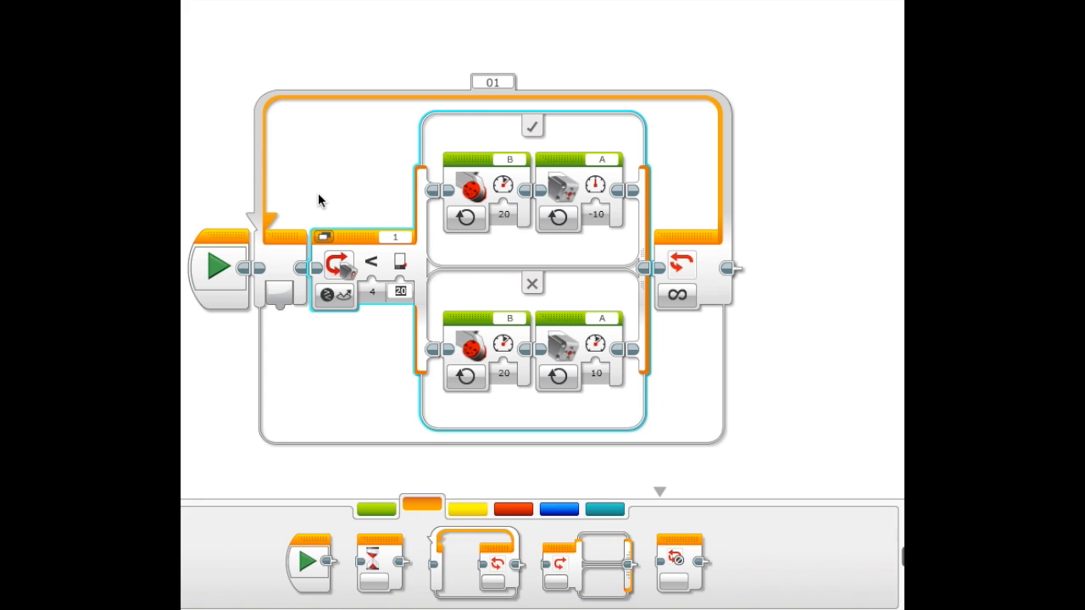
mouse_move(593, 106)
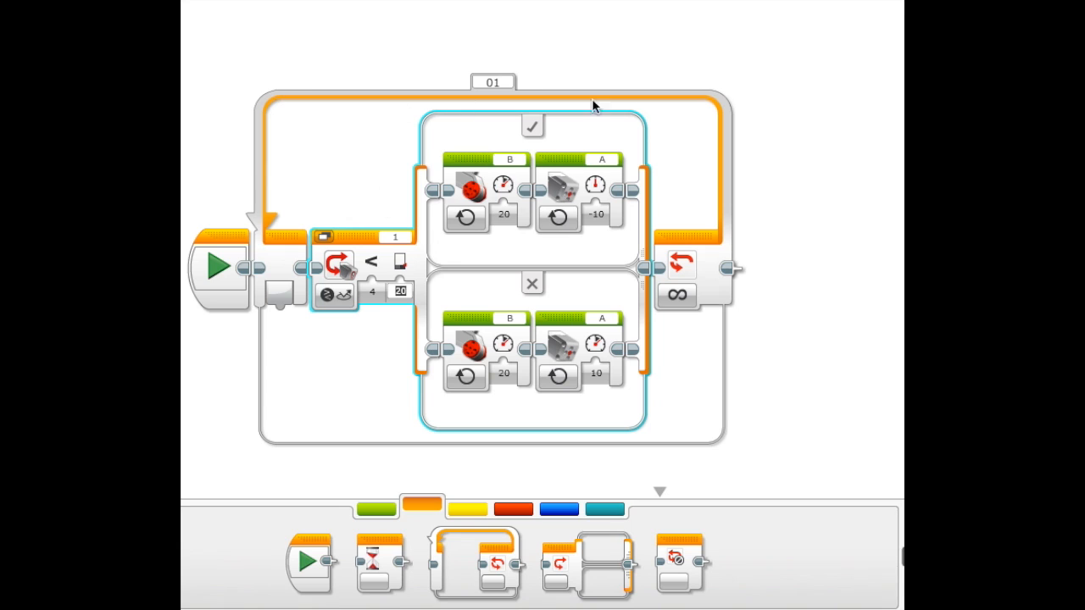
mouse_move(646, 115)
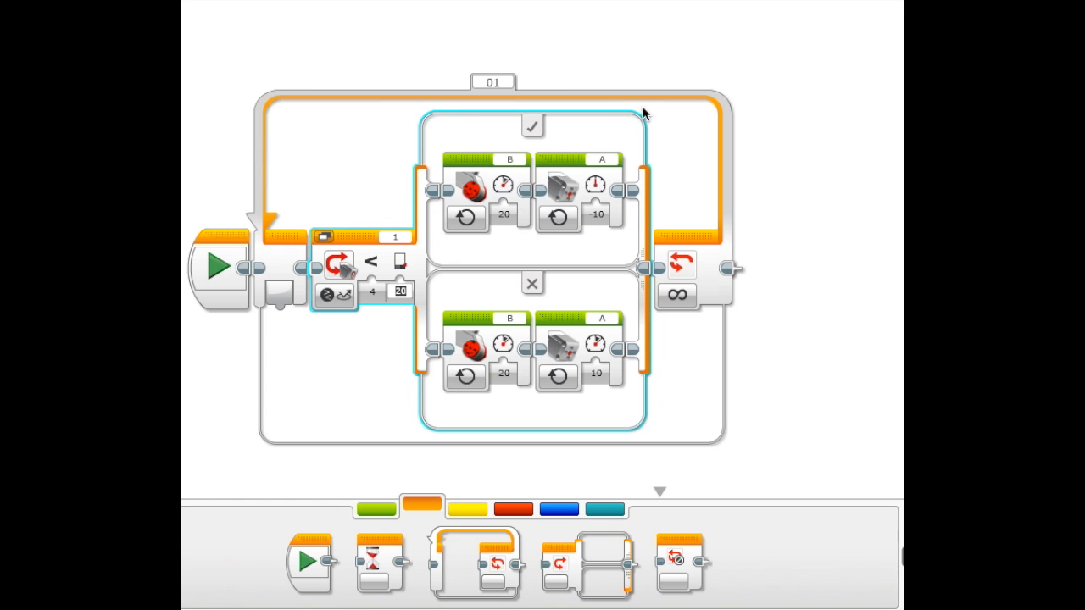
mouse_move(552, 258)
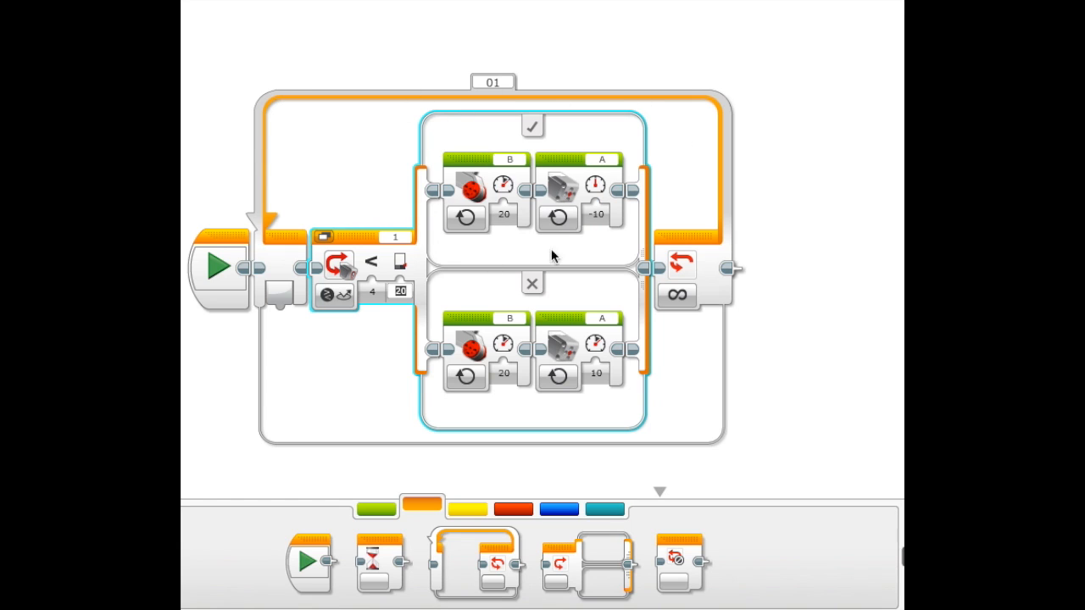
mouse_move(642, 219)
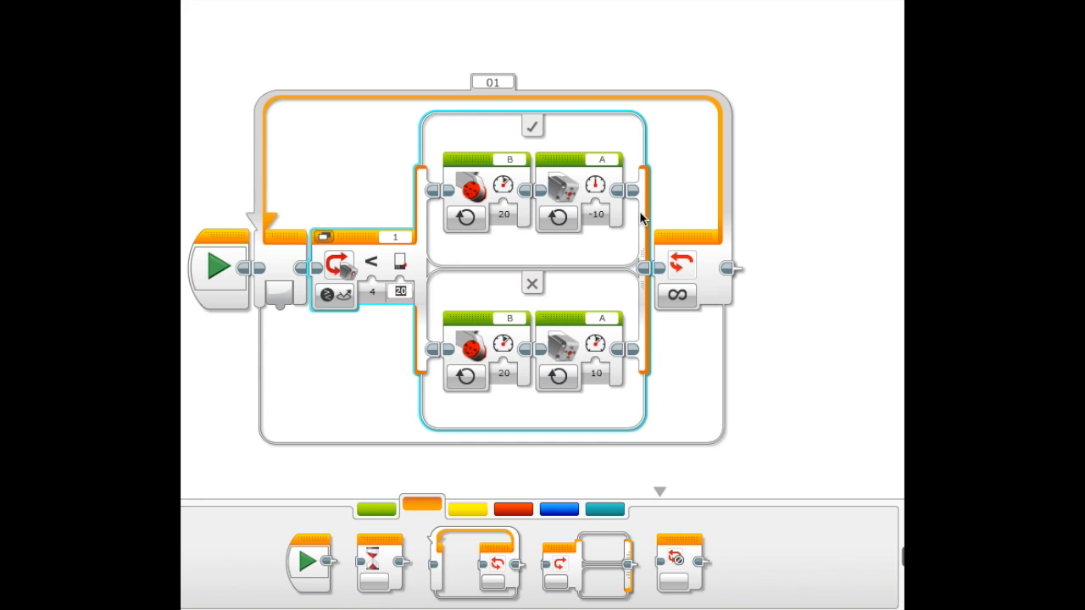
mouse_move(718, 188)
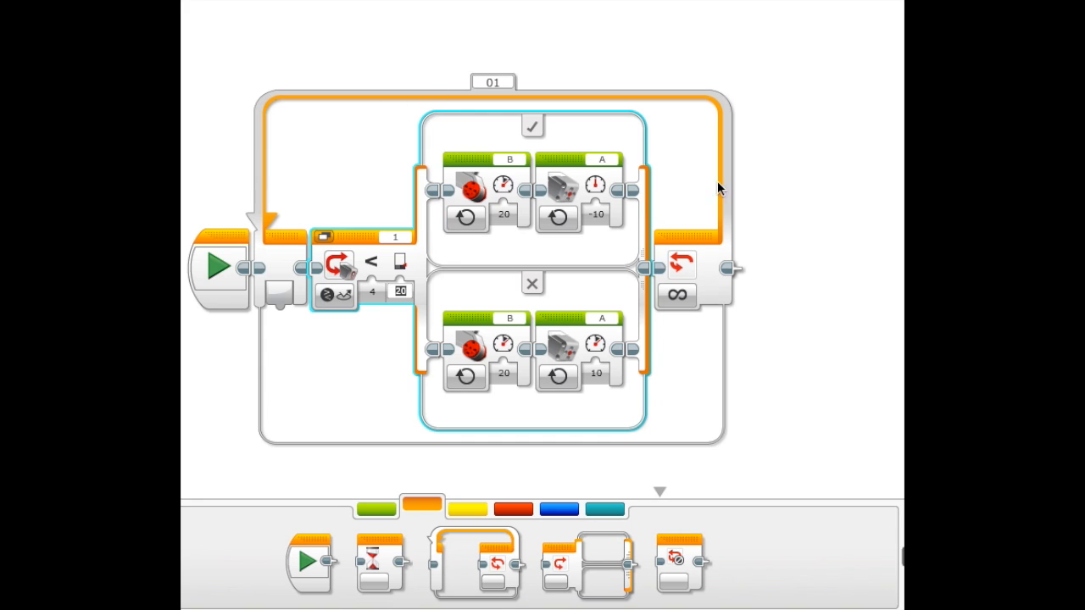
mouse_move(666, 208)
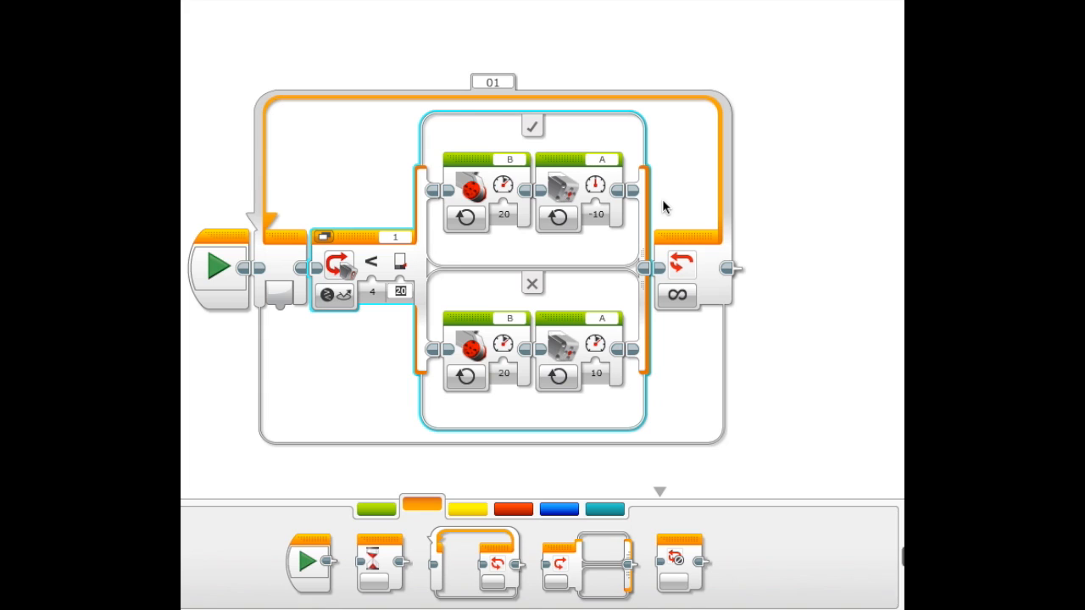
mouse_move(731, 158)
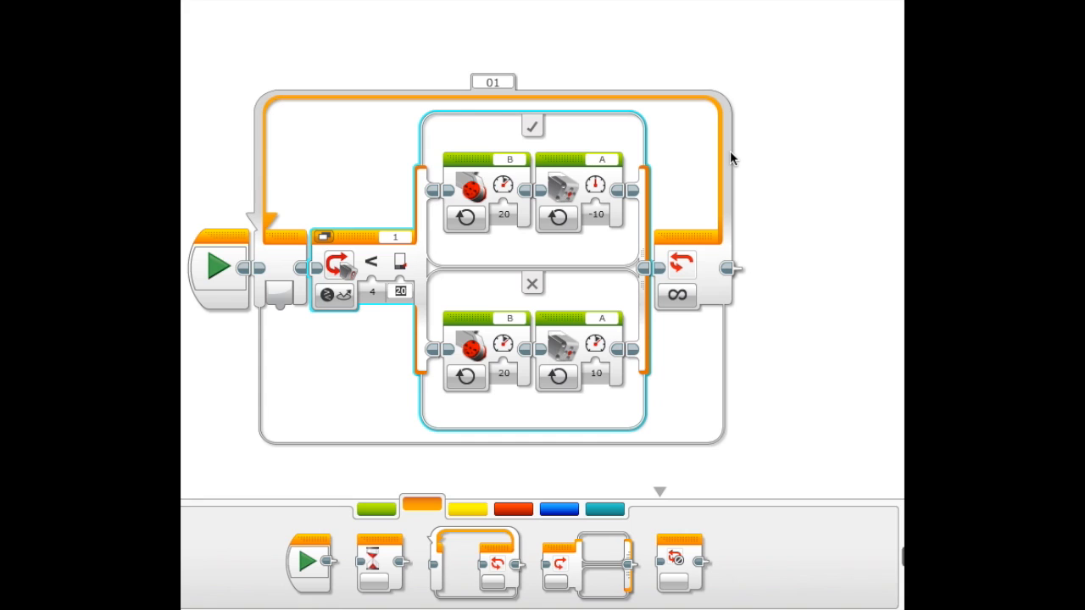
mouse_move(479, 176)
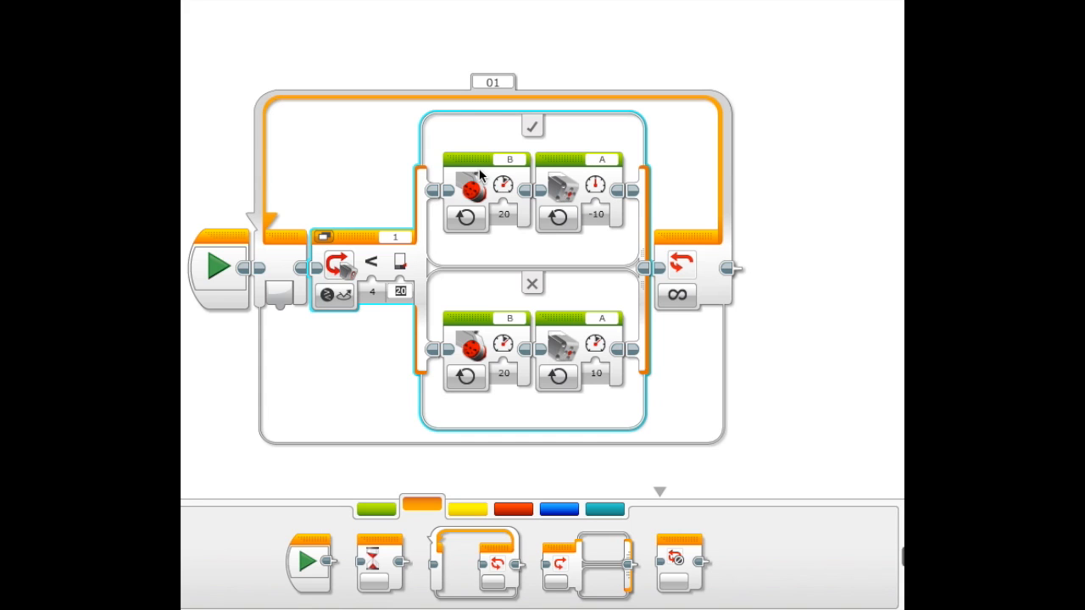
mouse_move(864, 261)
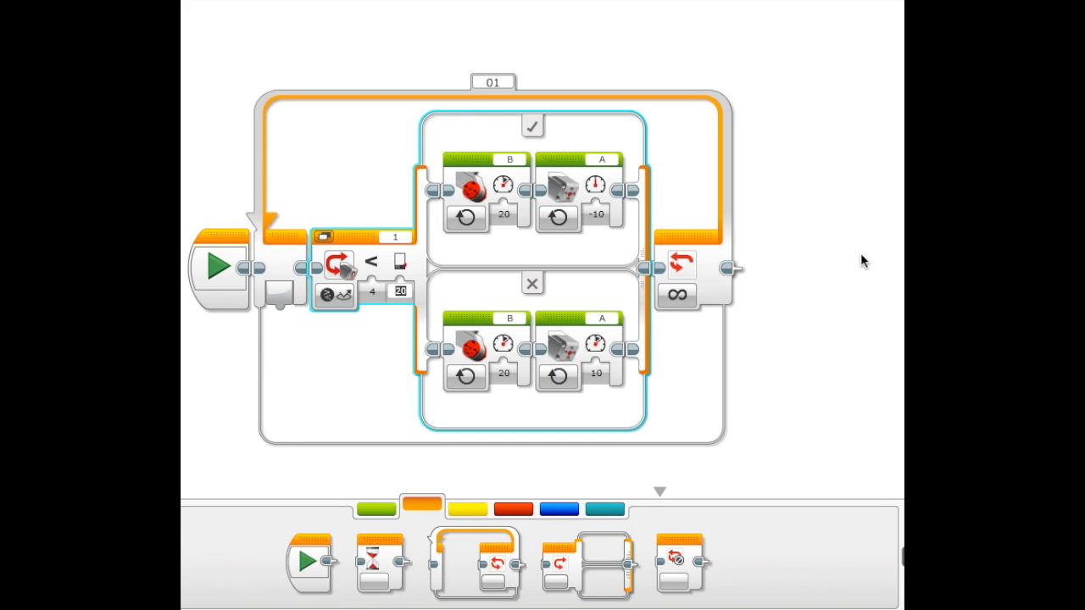
mouse_move(789, 237)
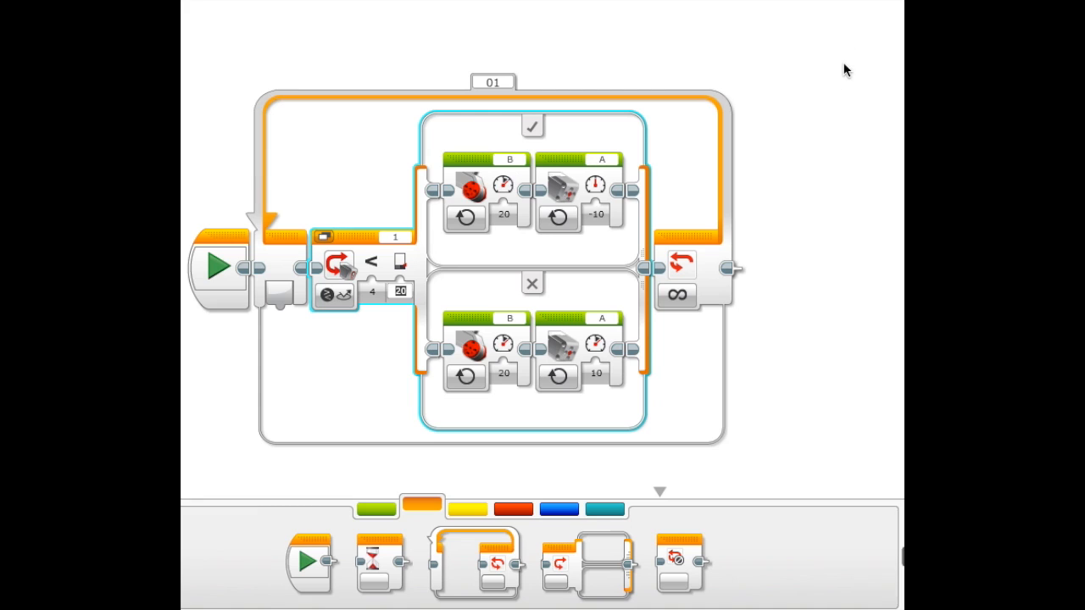
mouse_move(803, 158)
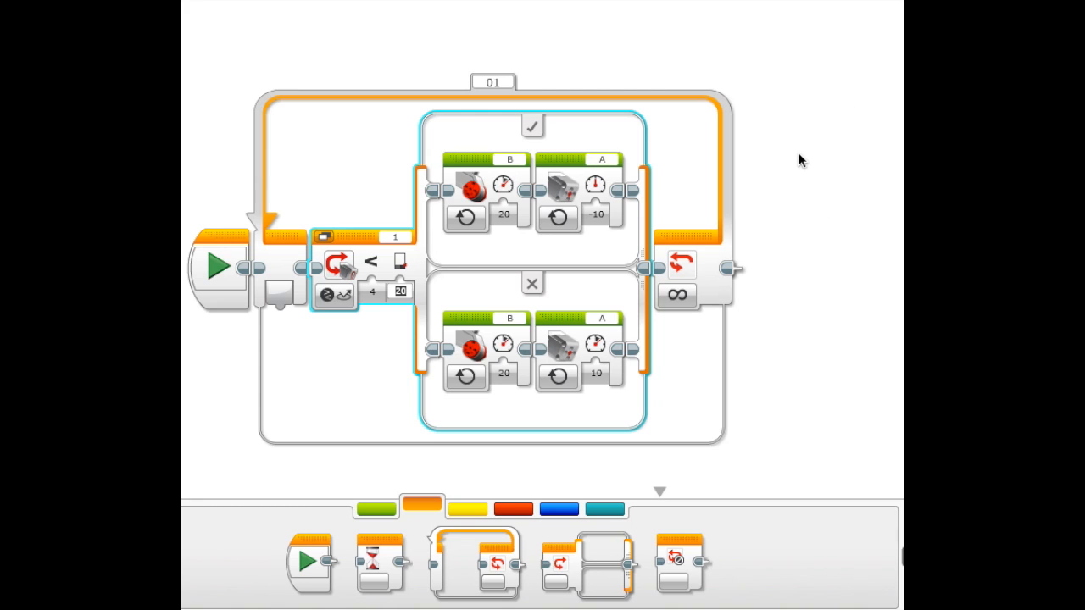
mouse_move(900, 102)
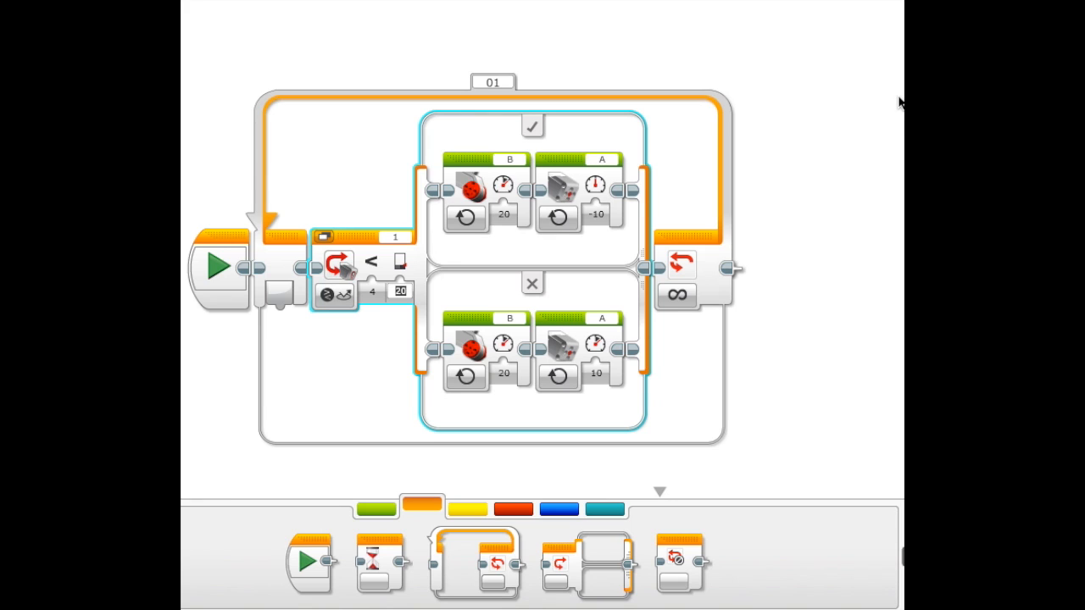
mouse_move(665, 374)
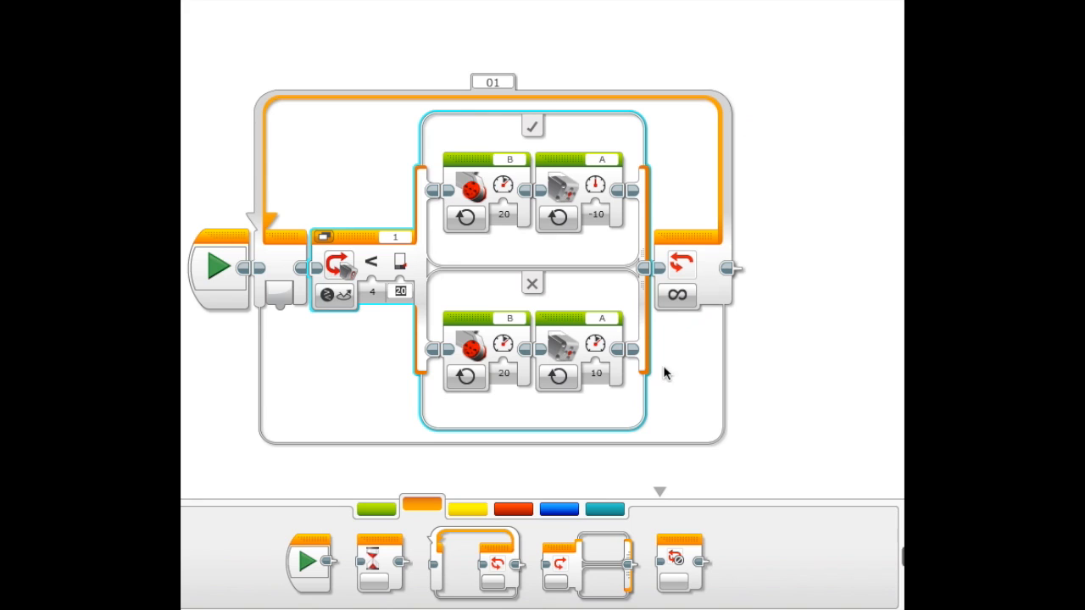
mouse_move(606, 281)
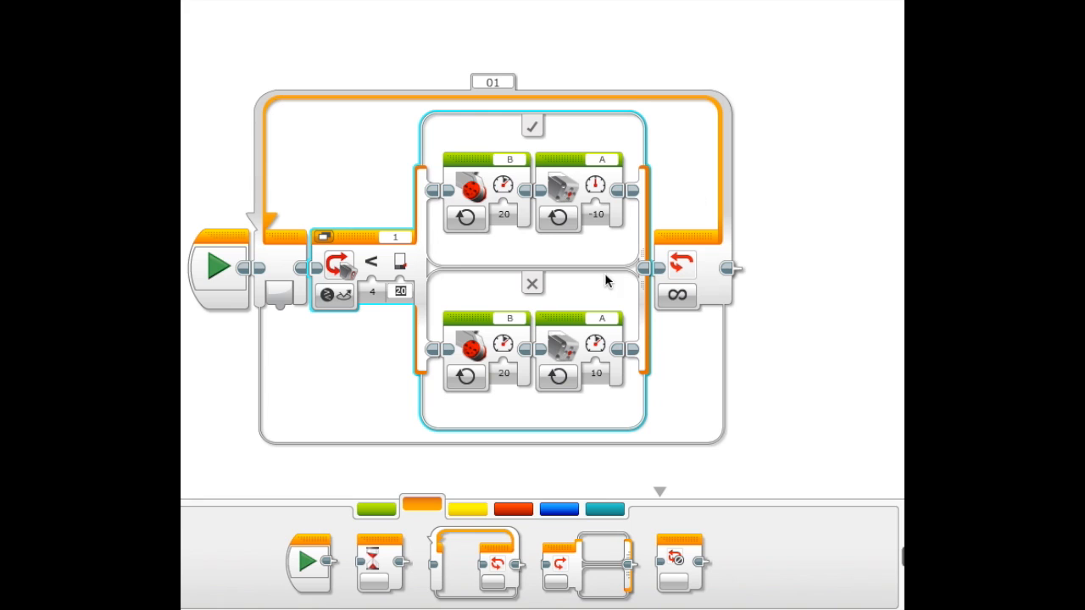
mouse_move(660, 246)
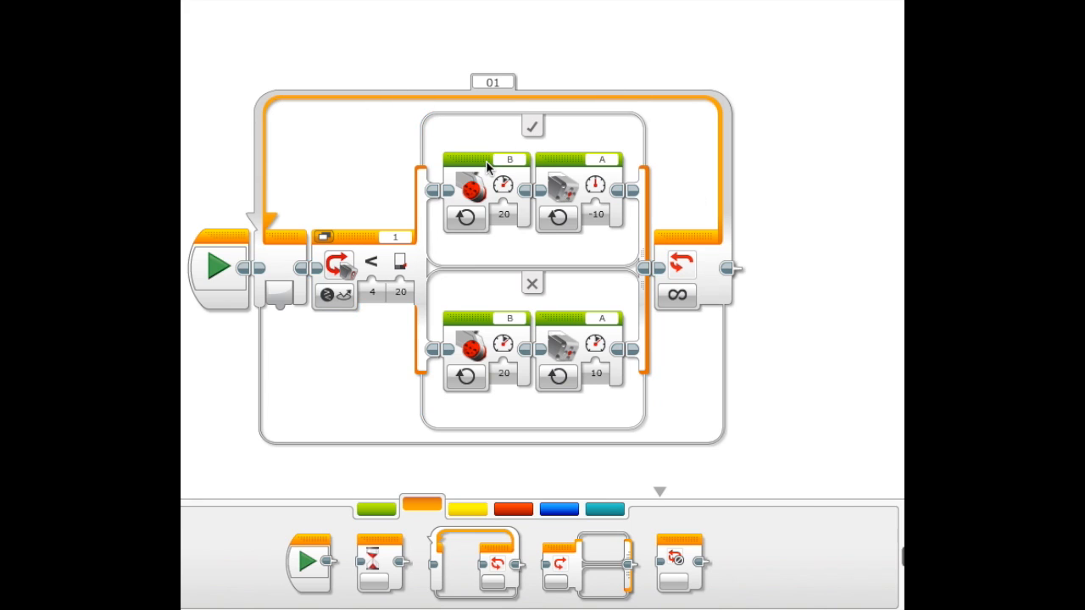
mouse_move(244, 193)
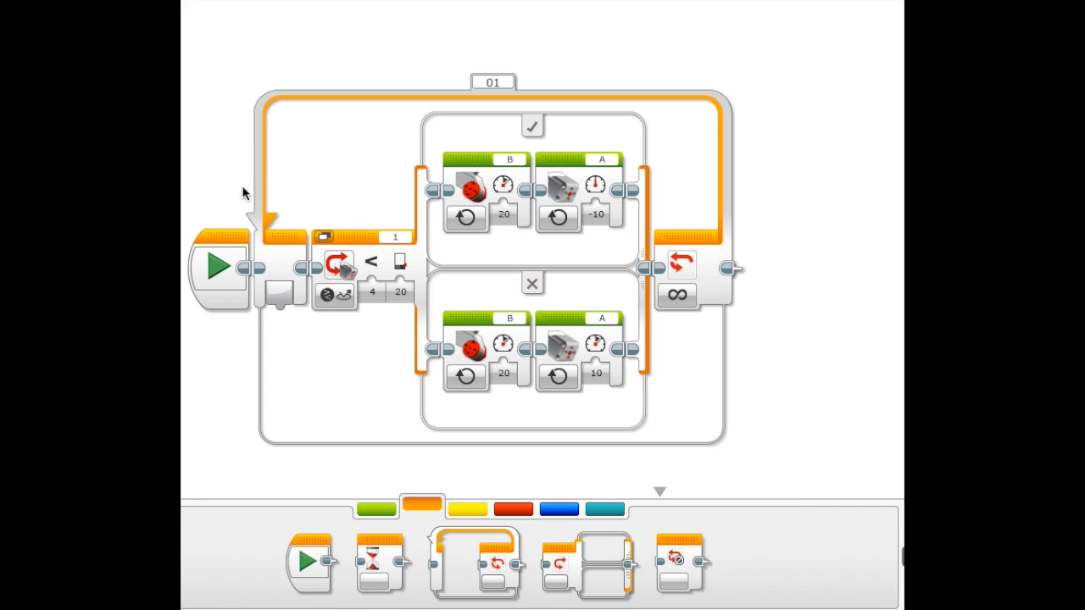
mouse_move(384, 195)
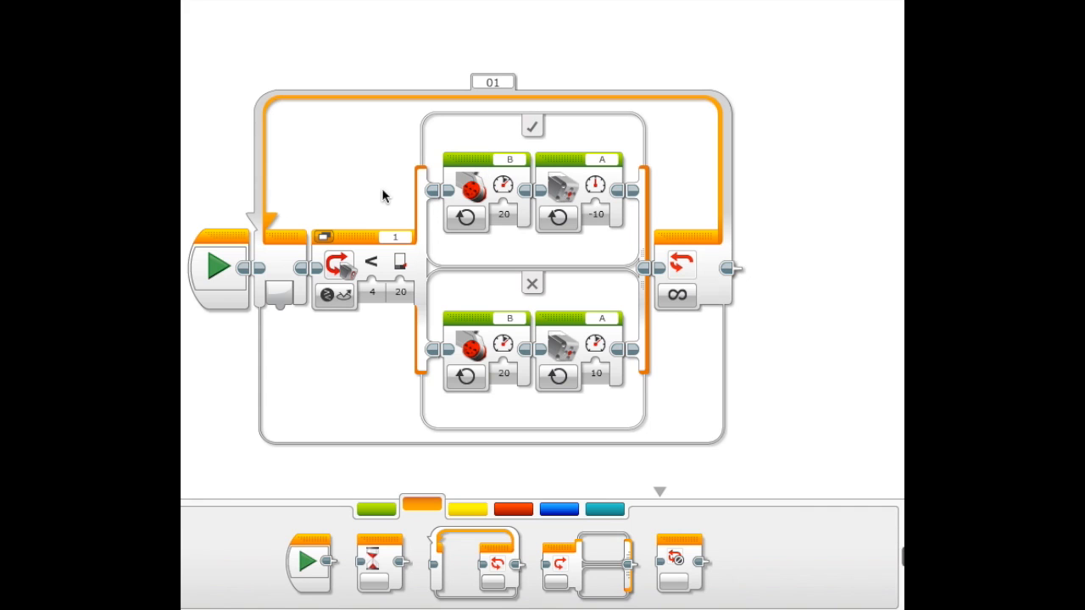
mouse_move(566, 174)
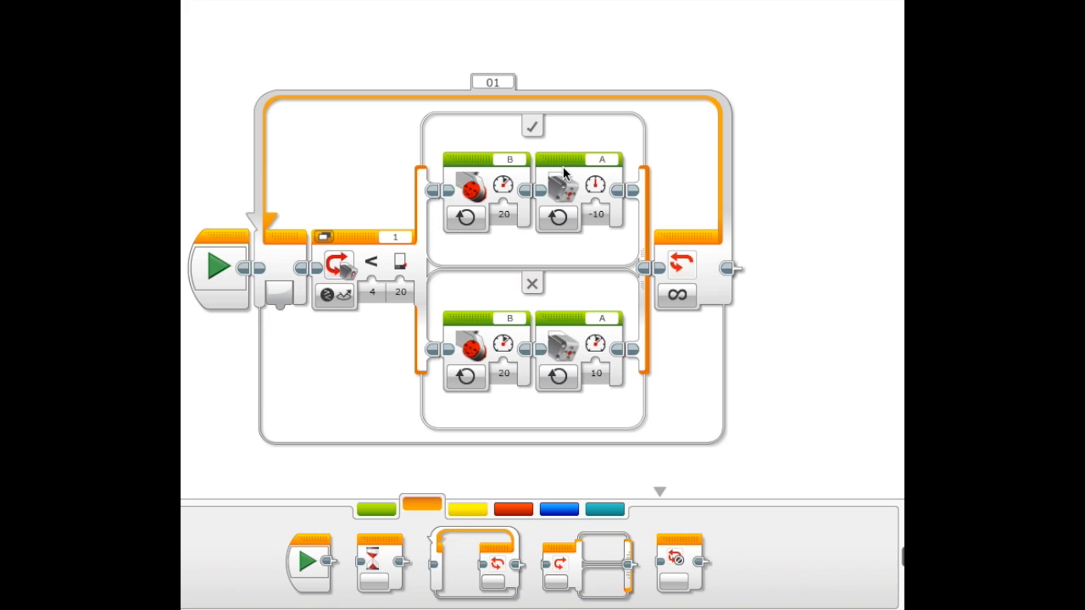
mouse_move(559, 189)
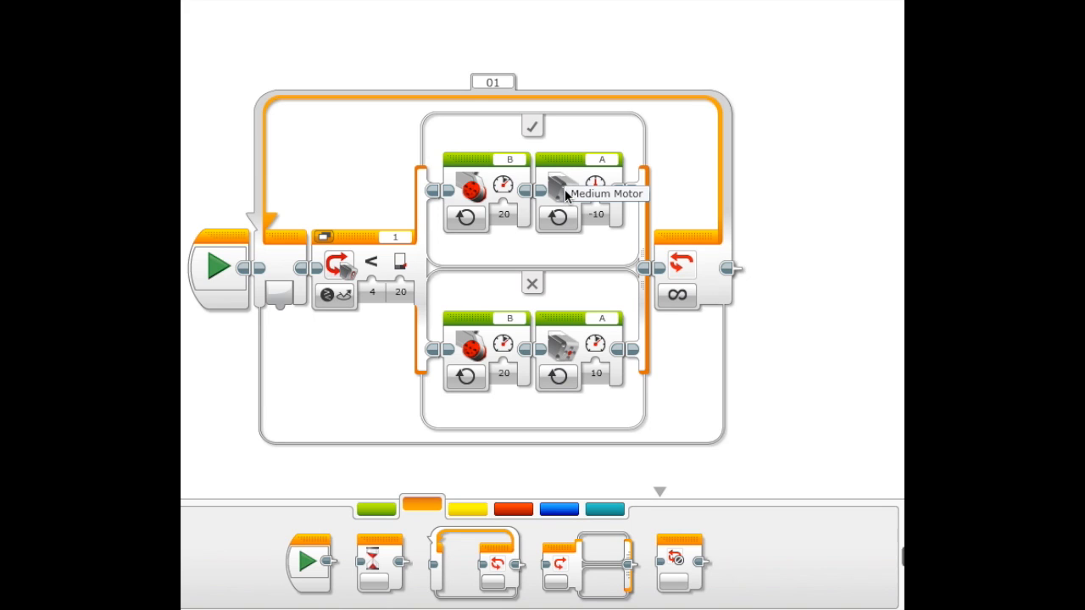
mouse_move(715, 208)
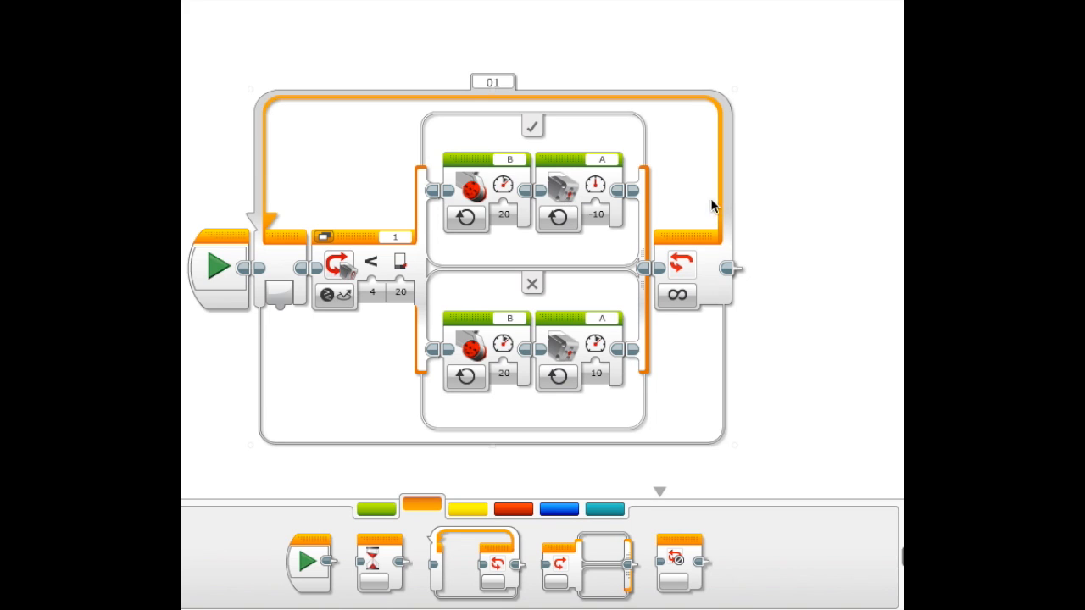
mouse_move(754, 156)
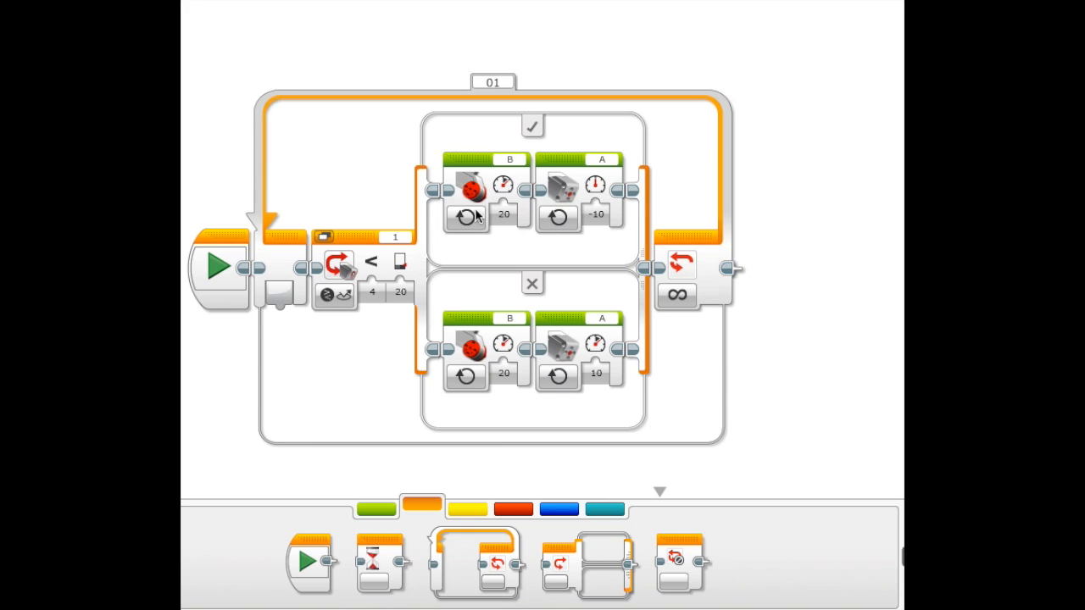
Review the motor blocks: B at 20, medium motor A at -10 or 10
left_click(597, 215)
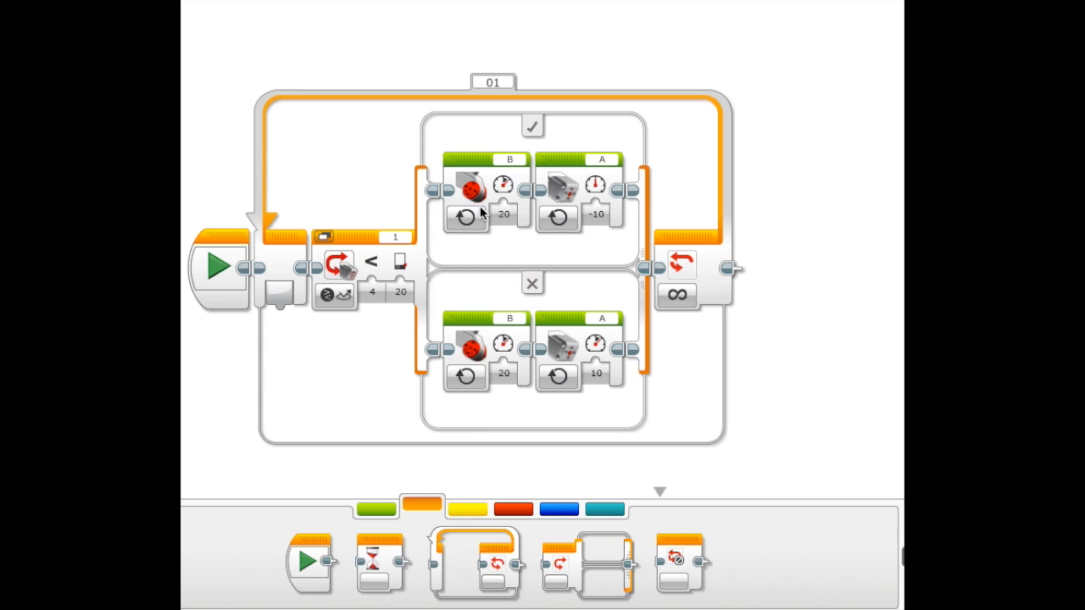
mouse_move(478, 190)
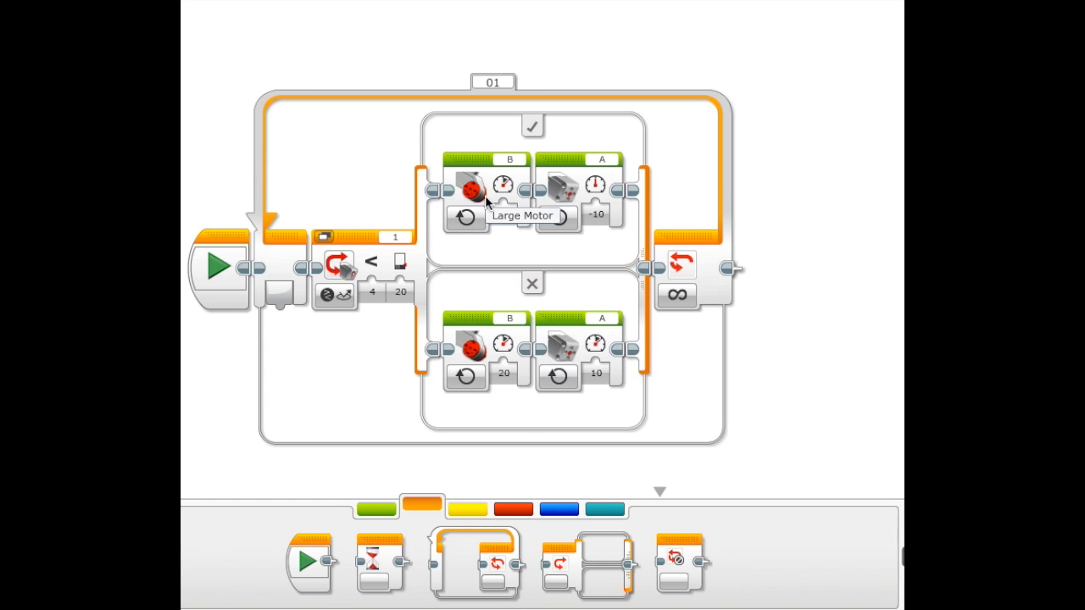
mouse_move(474, 144)
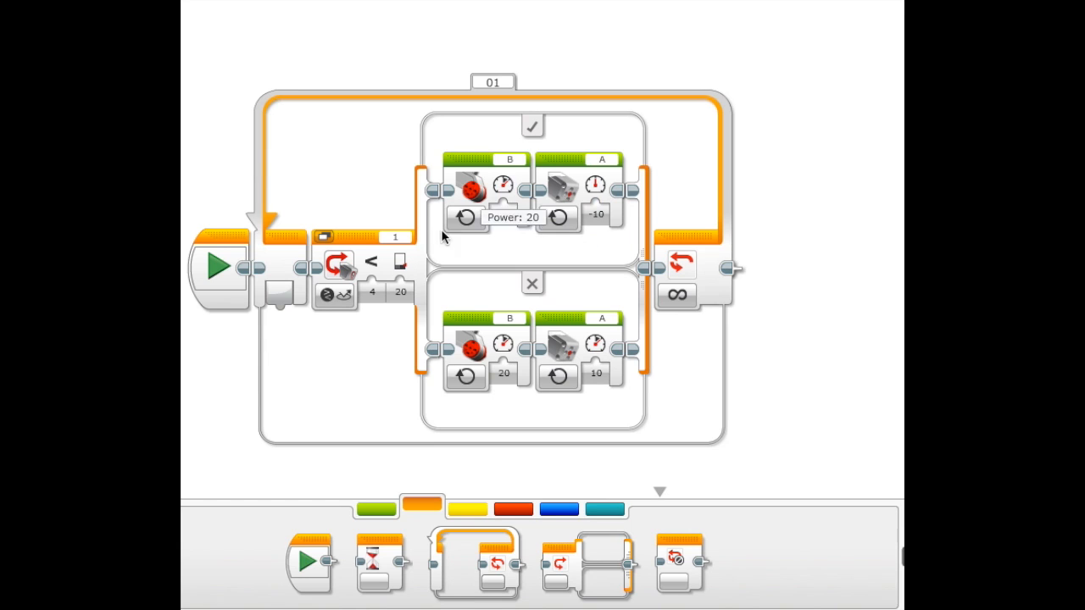
mouse_move(475, 168)
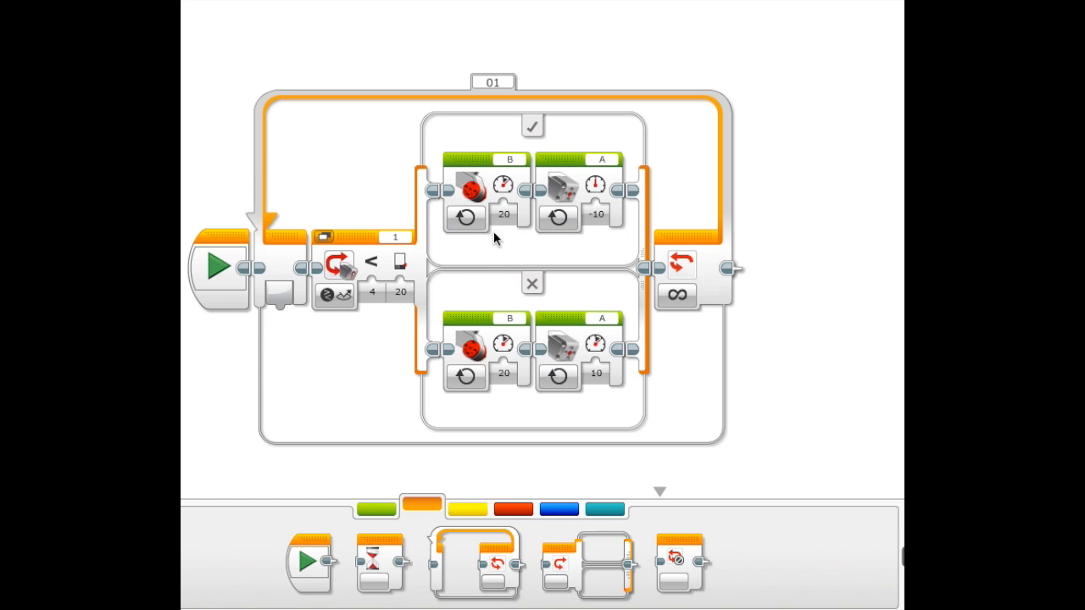
mouse_move(458, 263)
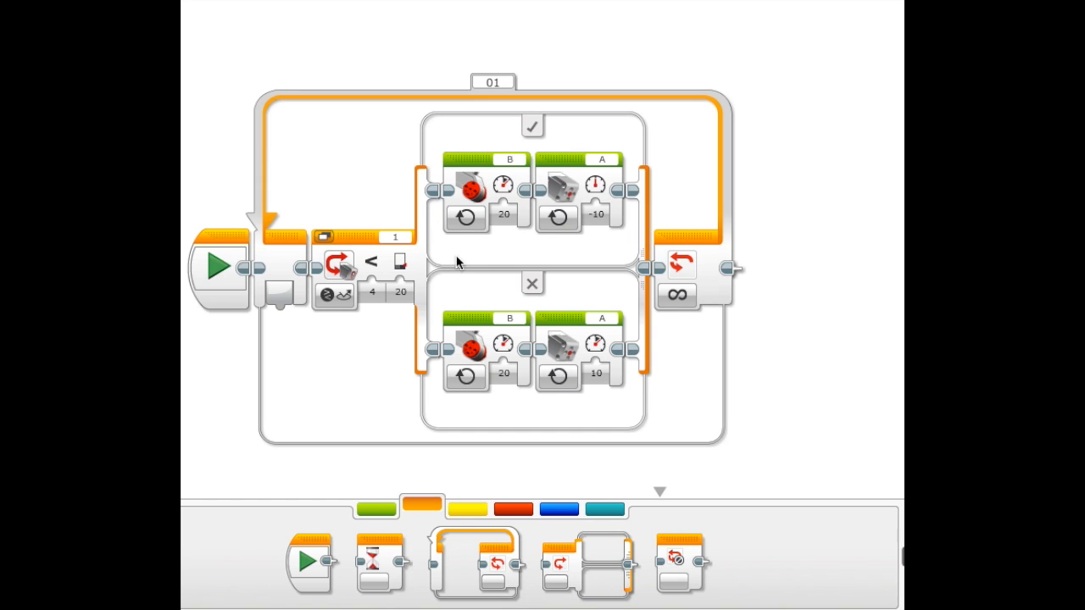
left_click(465, 217)
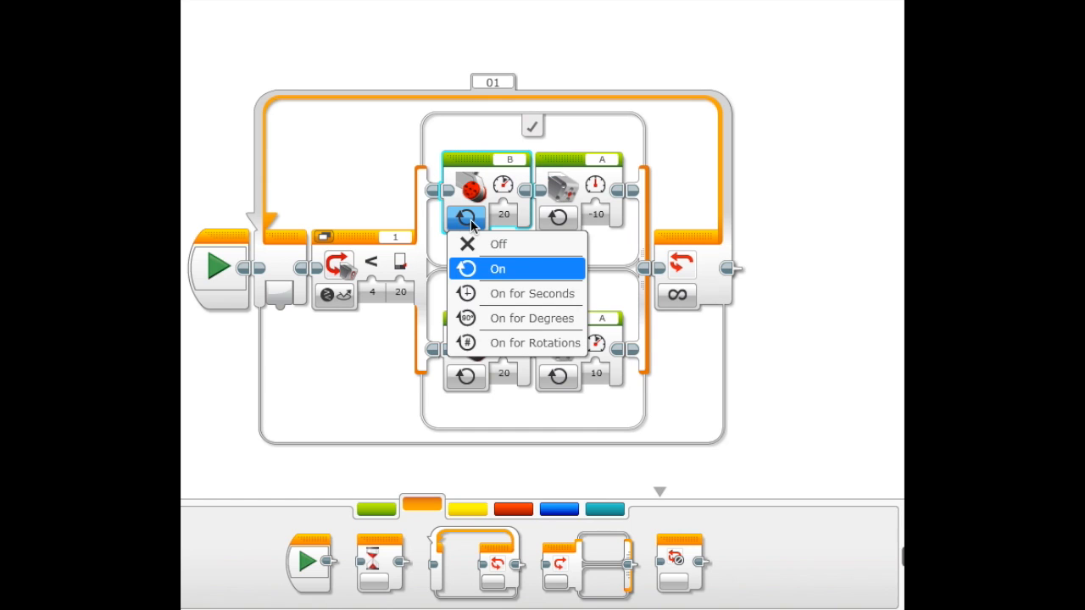
left_click(496, 269)
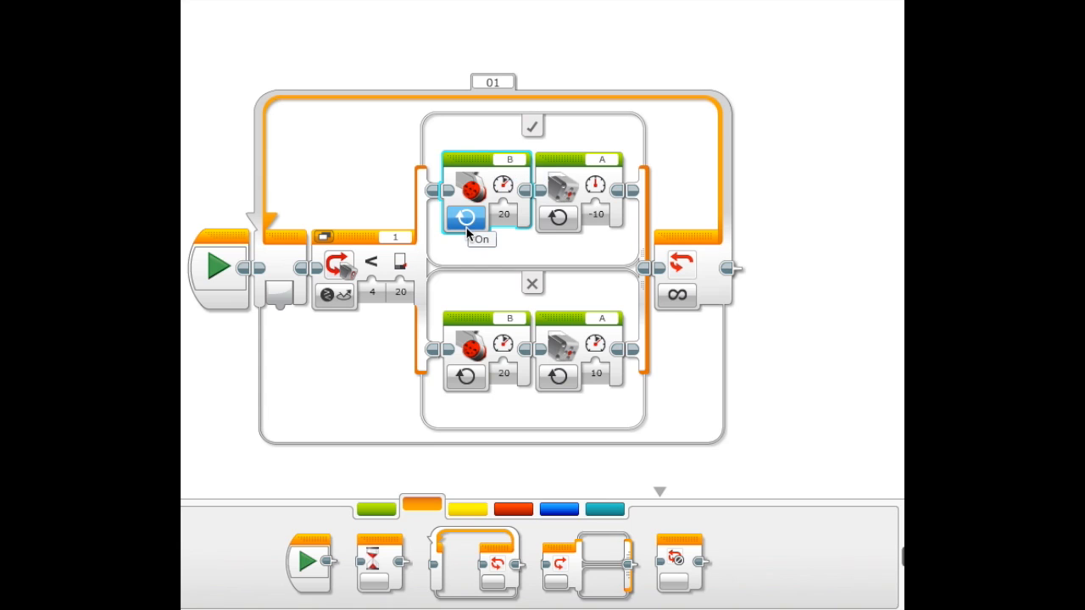
left_click(466, 218)
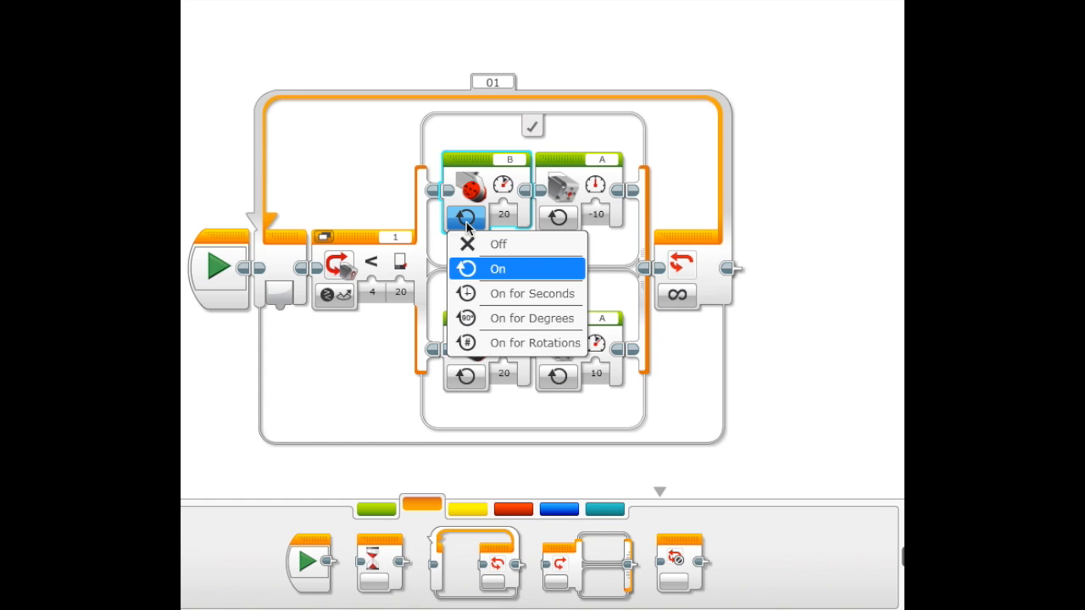
left_click(496, 268)
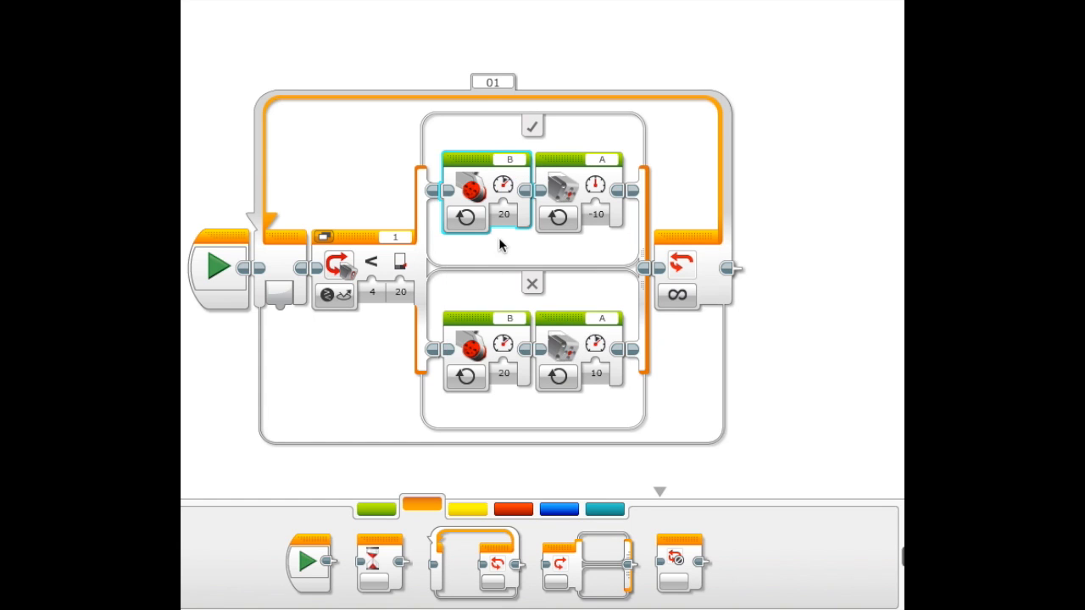
left_click(503, 214)
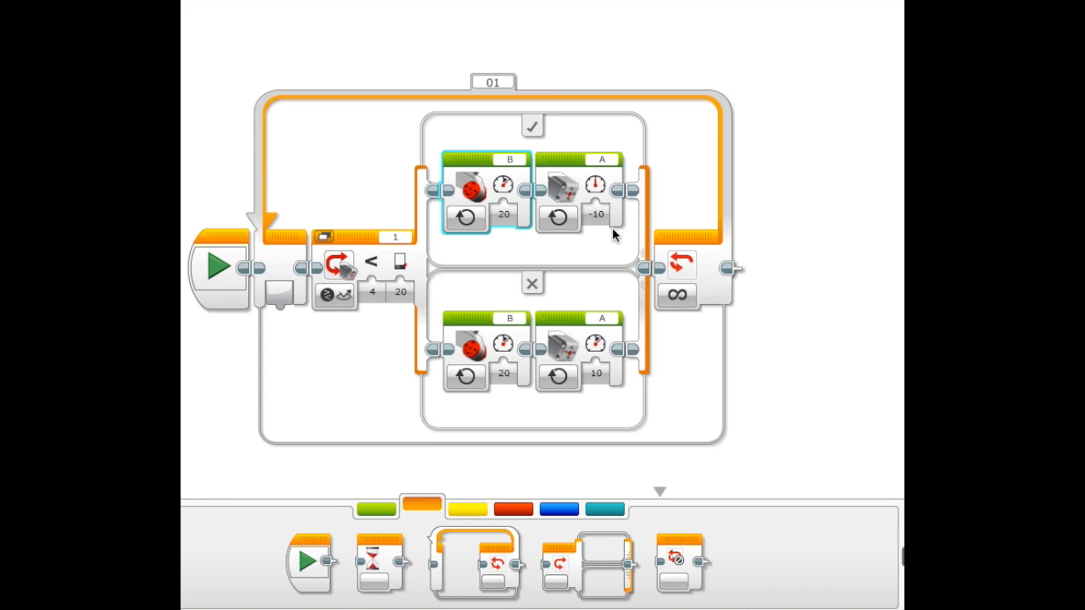
left_click(597, 214)
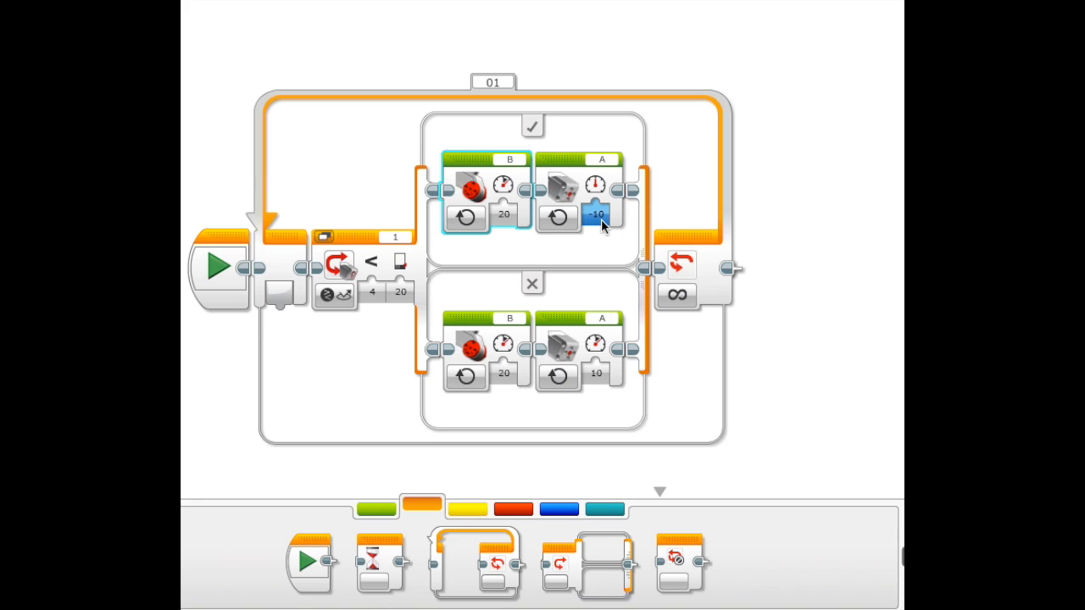
left_click(595, 214)
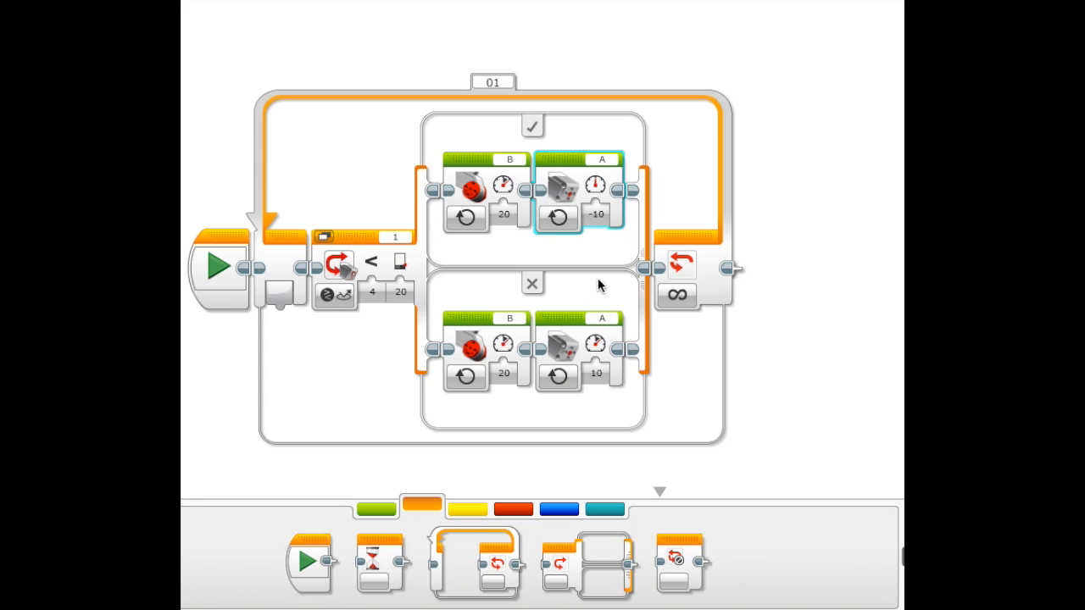
left_click(595, 213)
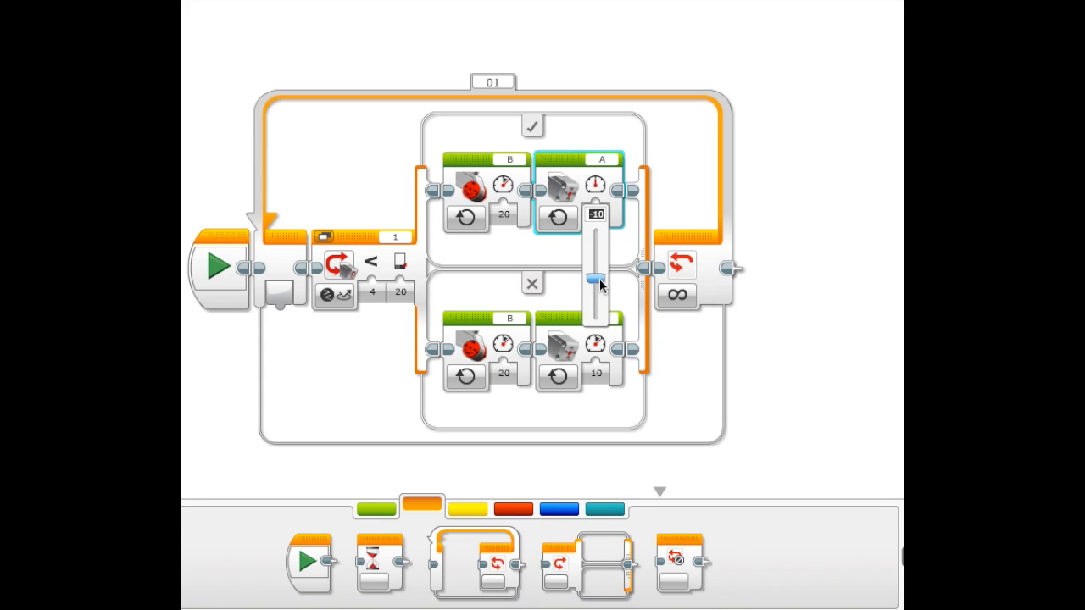
left_click_drag(596, 279, 596, 243)
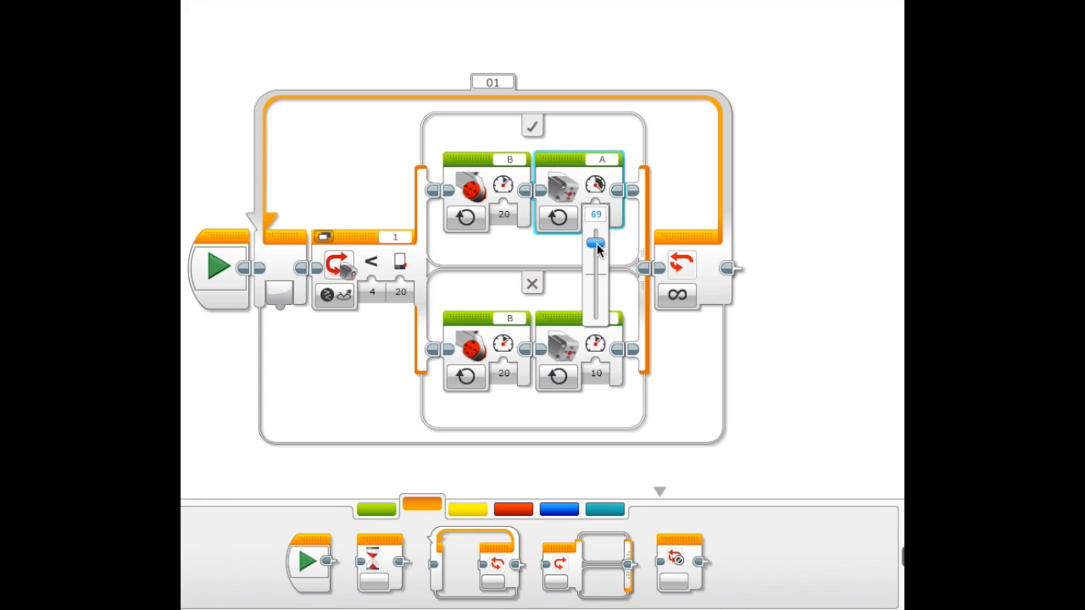
left_click_drag(595, 244, 595, 237)
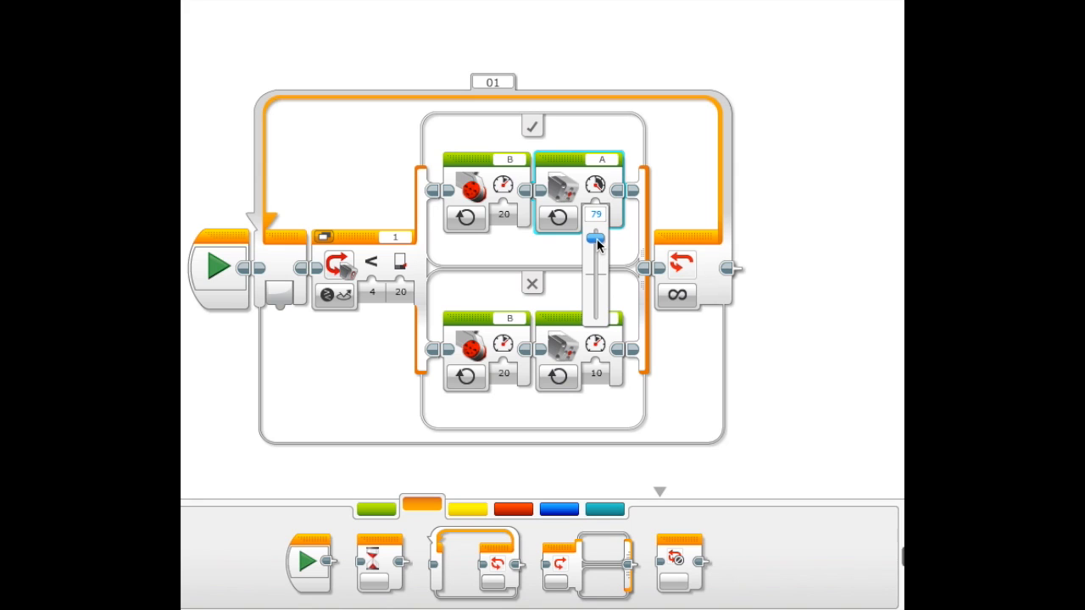
left_click_drag(595, 238, 595, 299)
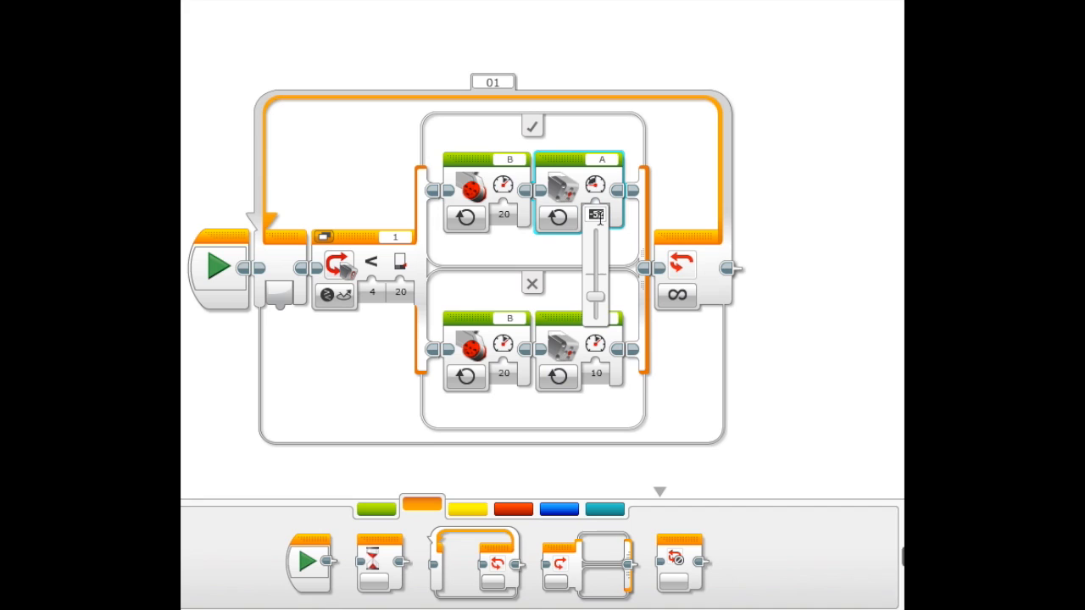
left_click(596, 214)
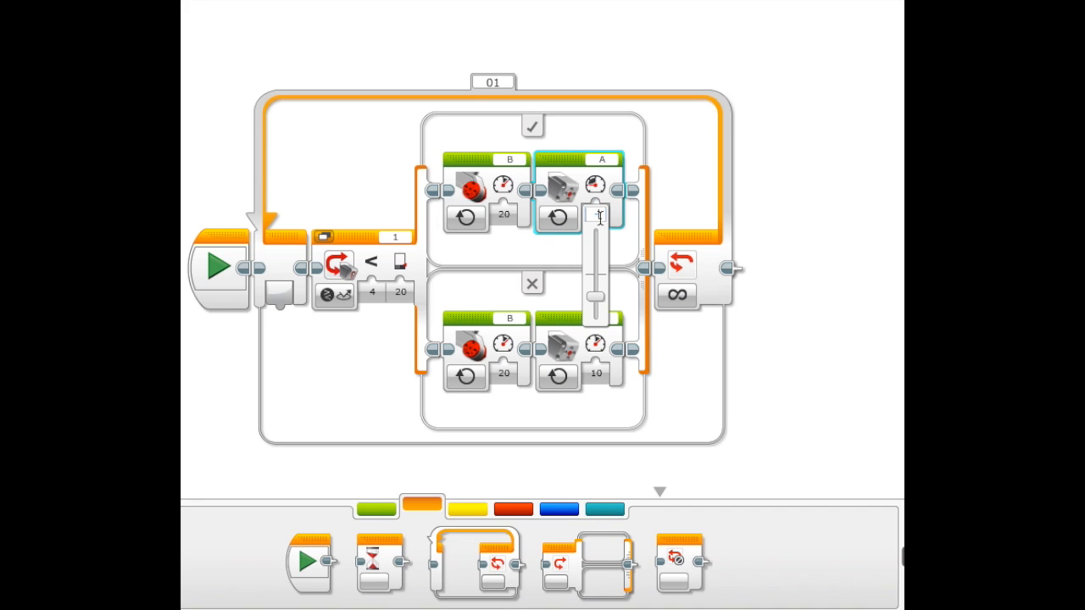
type("-10")
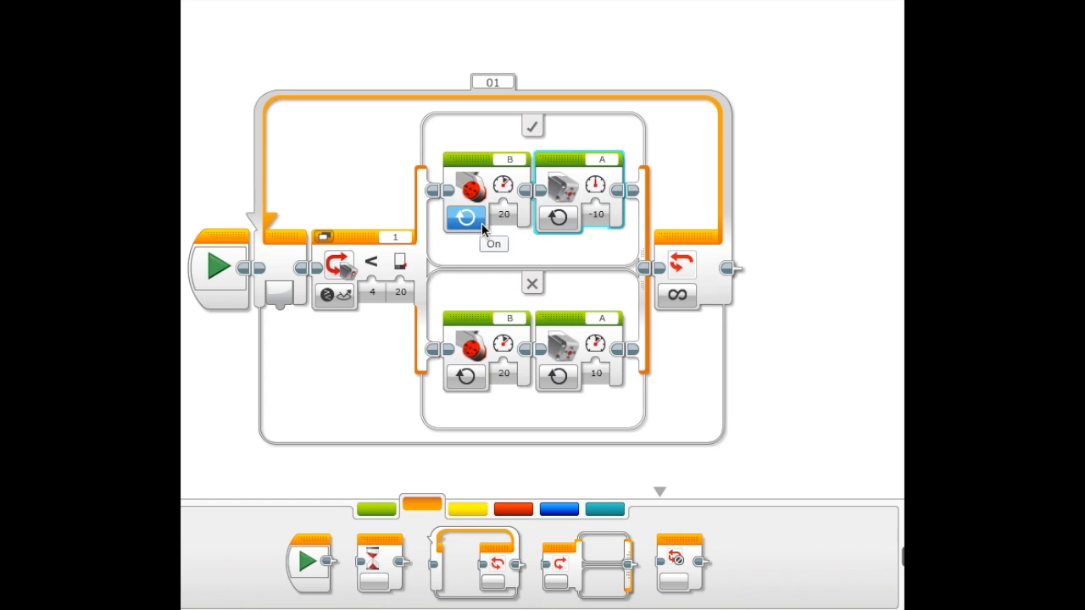
mouse_move(335, 294)
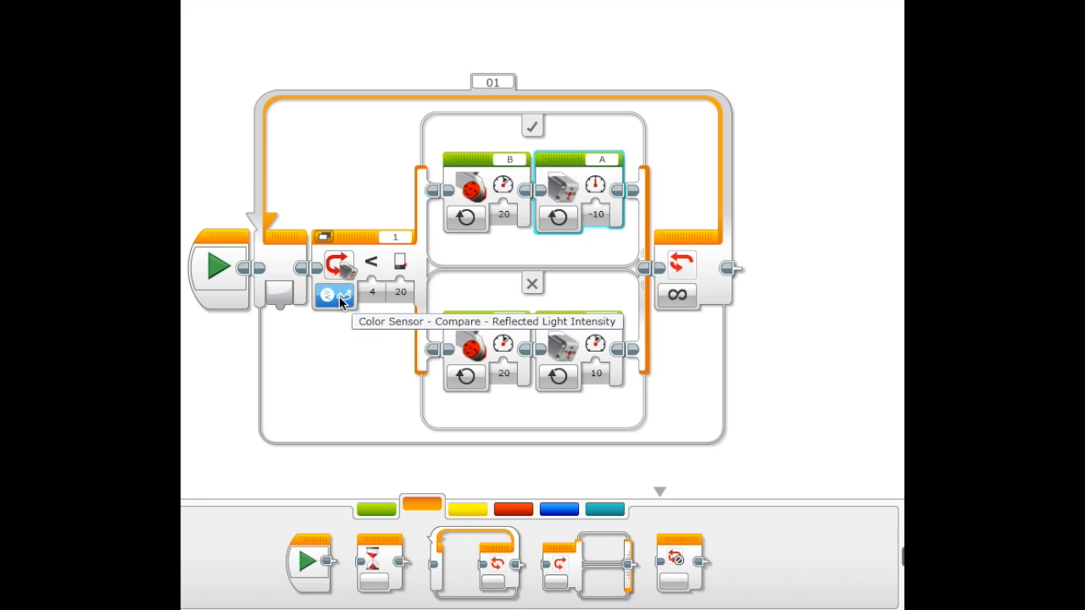
left_click(372, 291)
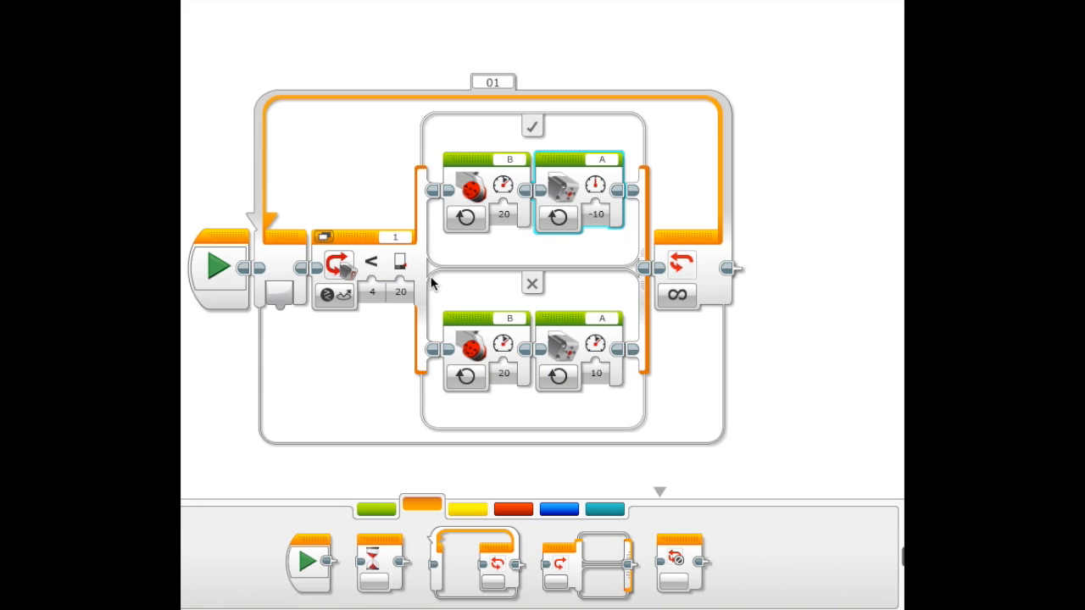
mouse_move(521, 365)
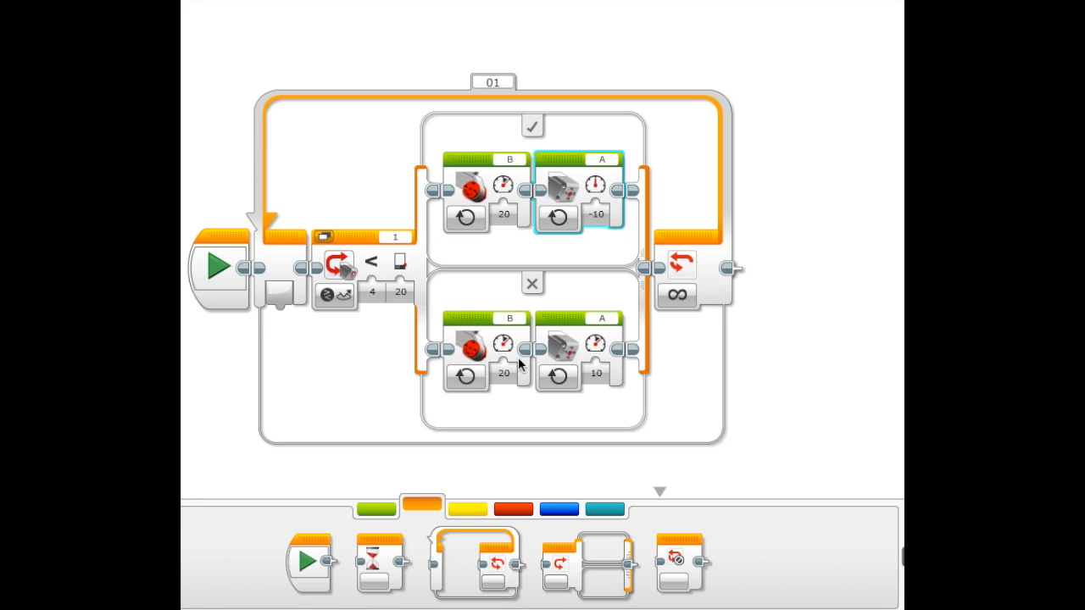
mouse_move(270, 252)
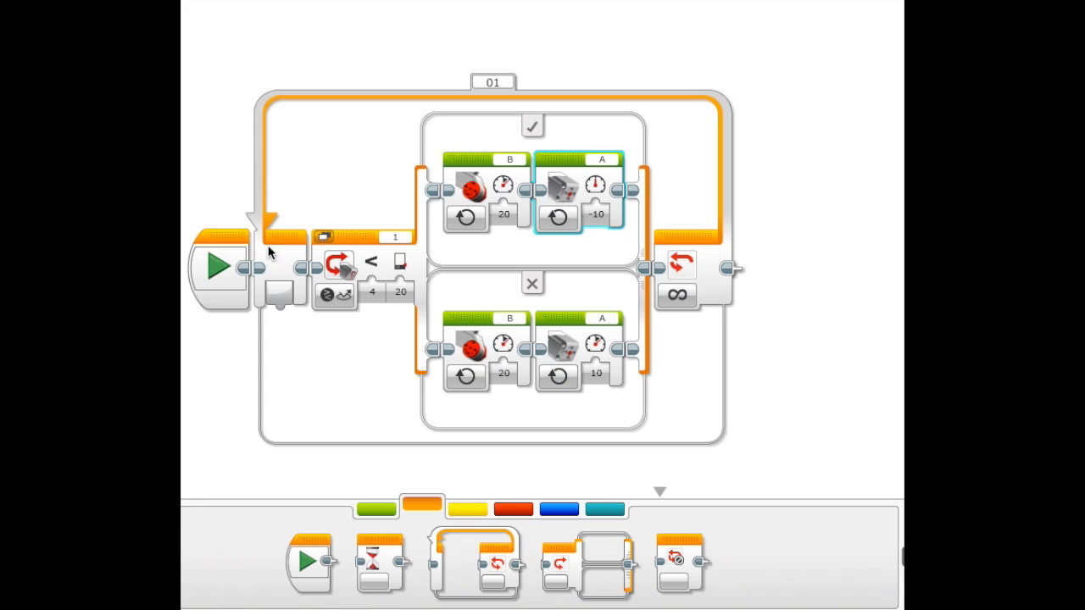
mouse_move(685, 272)
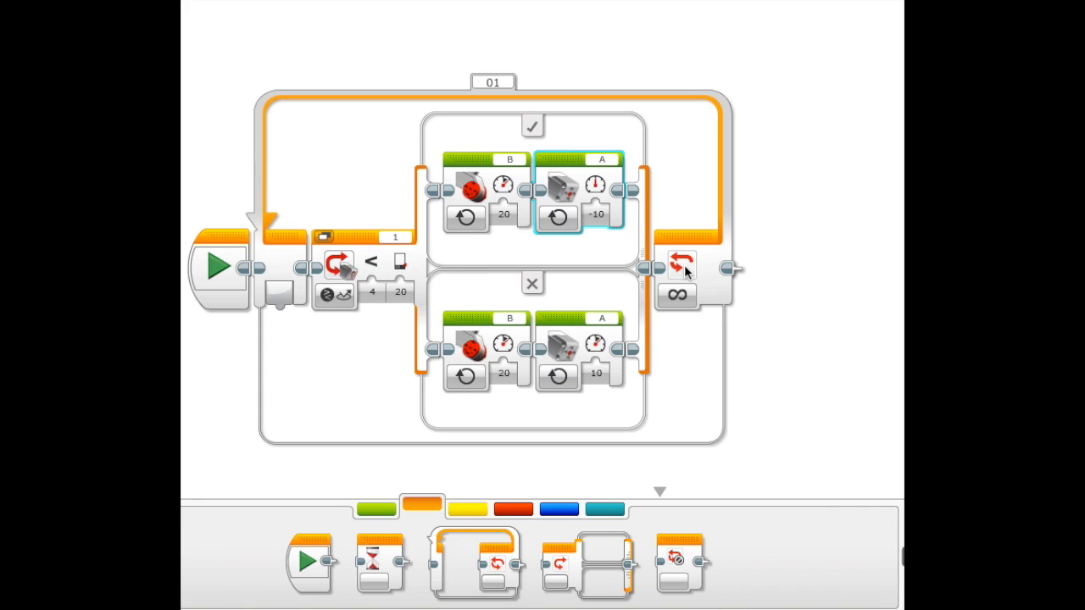
mouse_move(591, 360)
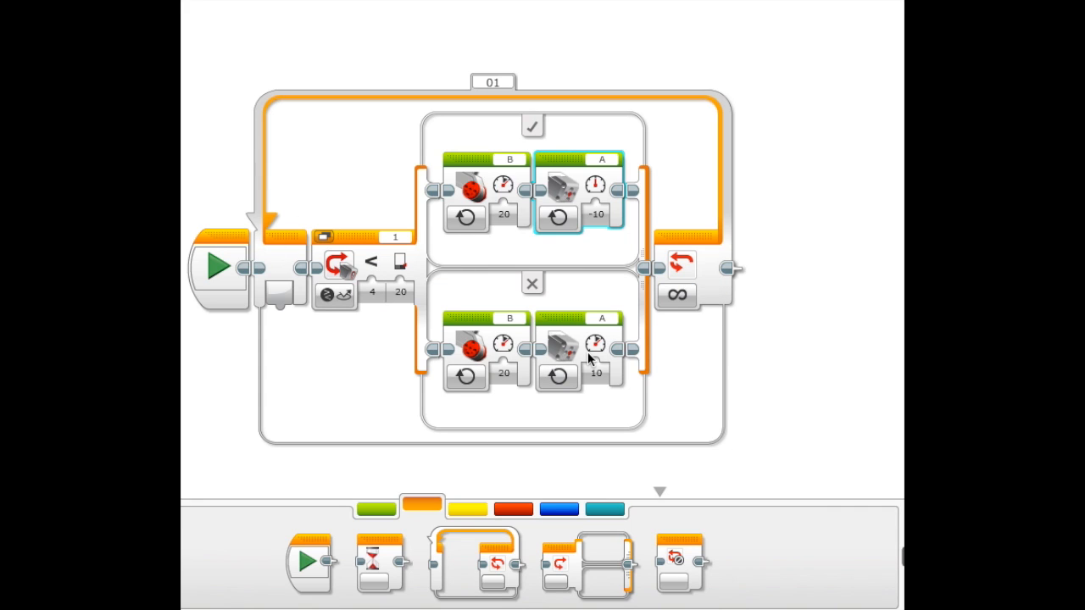
left_click(596, 374)
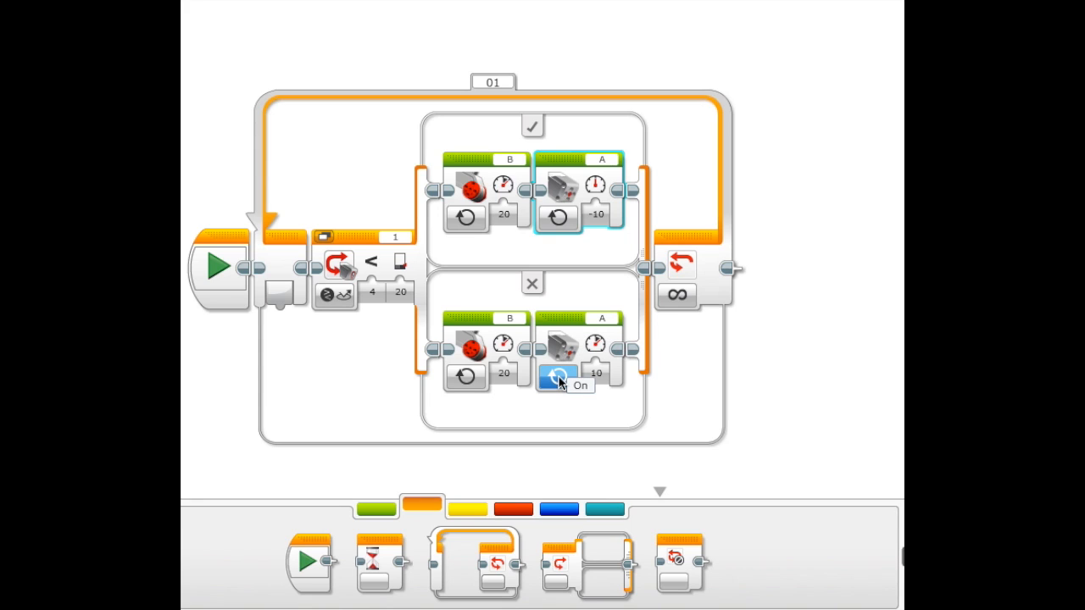
mouse_move(805, 181)
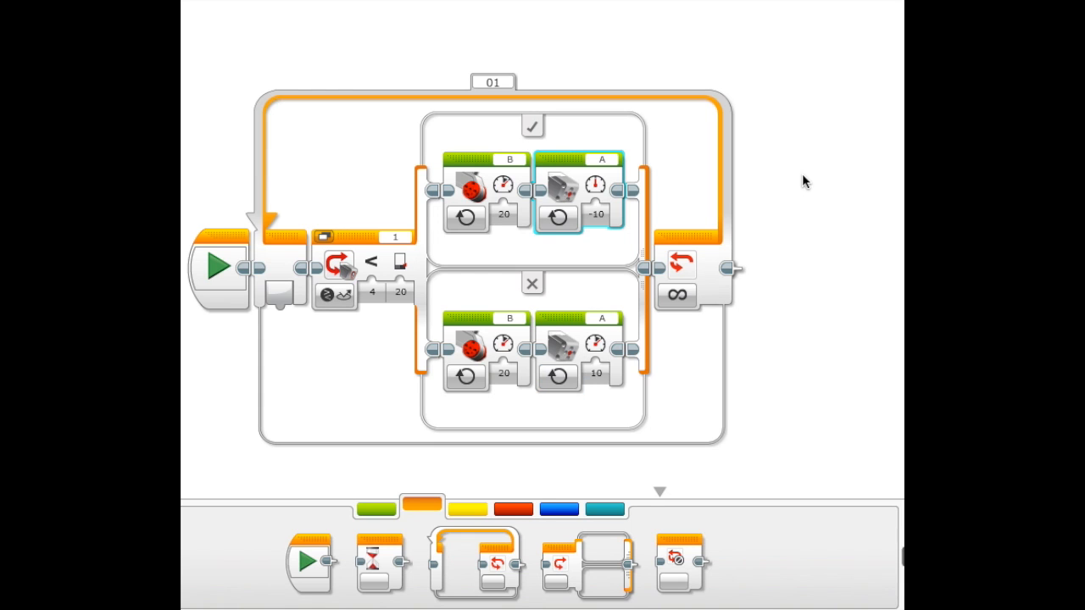
mouse_move(274, 261)
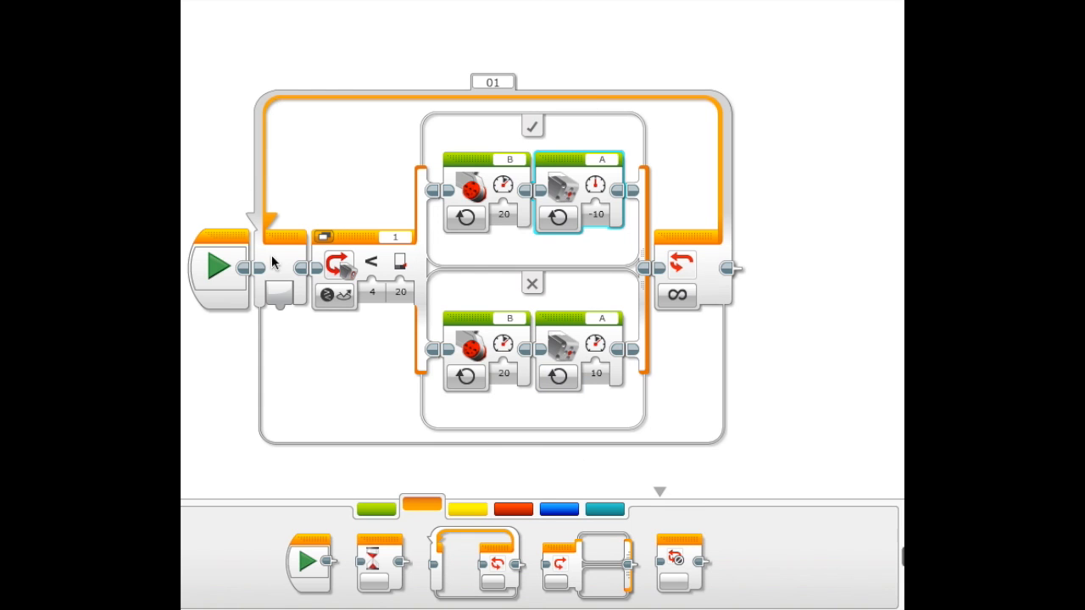